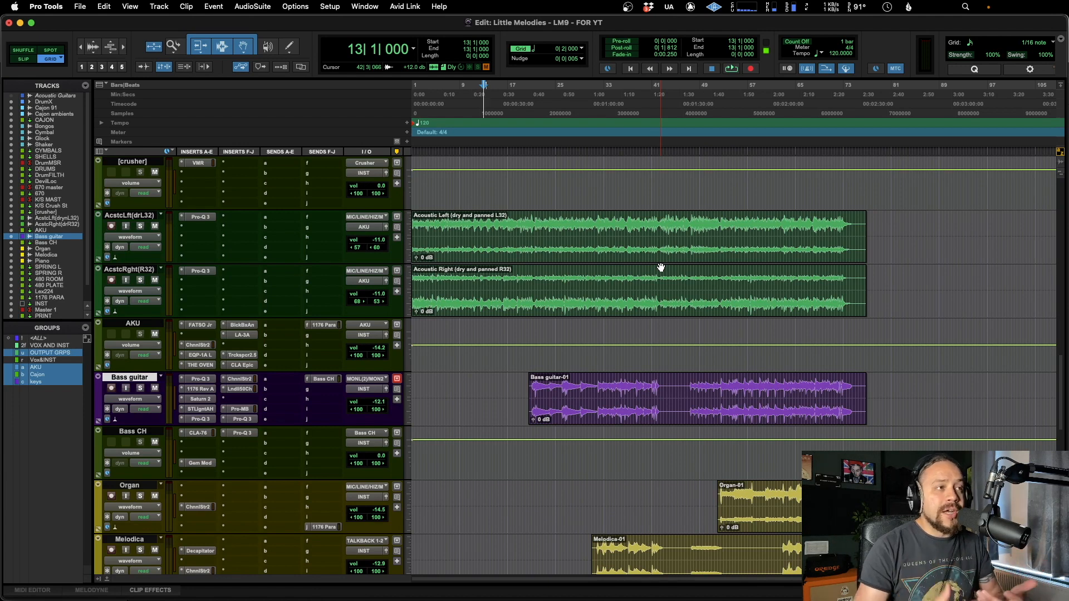
Save the Bass guitar track's settings as track preset 'Bass Guitar 1' under Avid.
{"action": "left_click", "coordinate": [547, 363]}
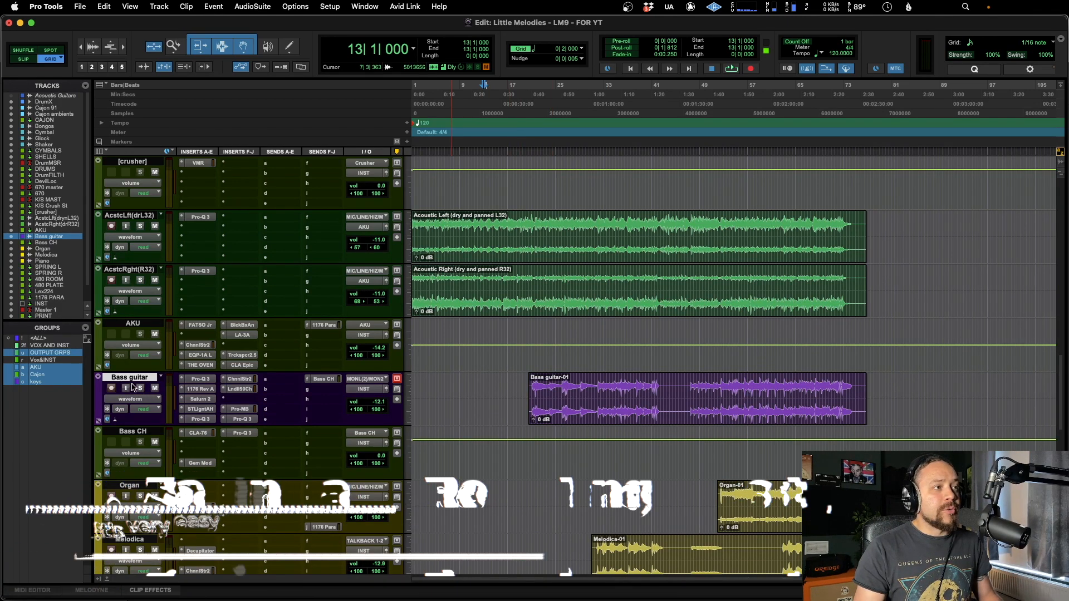
{"action": "scroll", "scroll_direction": "down", "scroll_amount": 3}
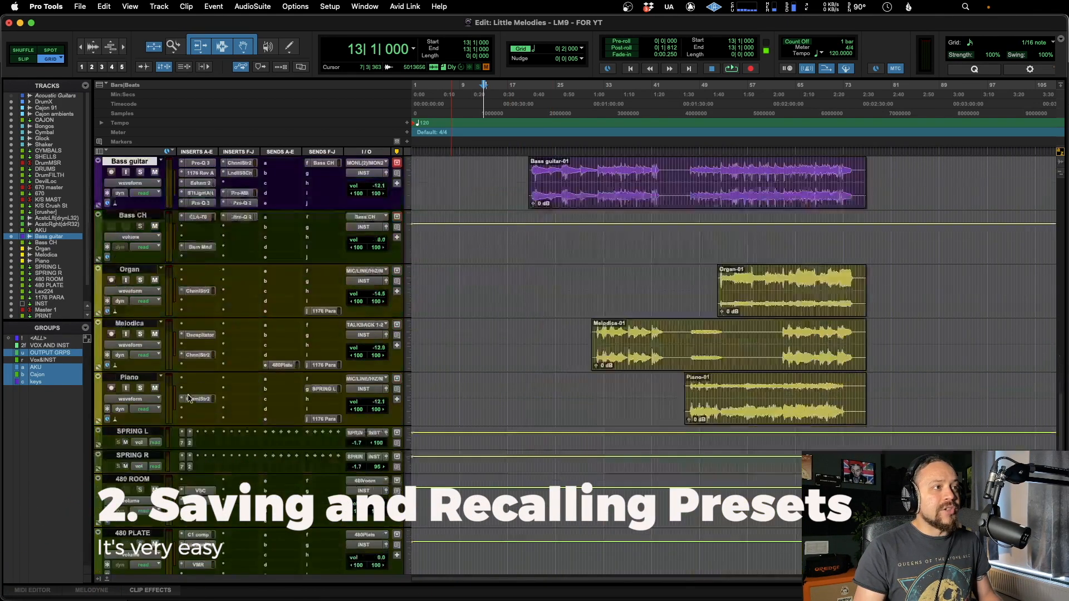
{"action": "scroll", "scroll_direction": "up", "scroll_amount": 3}
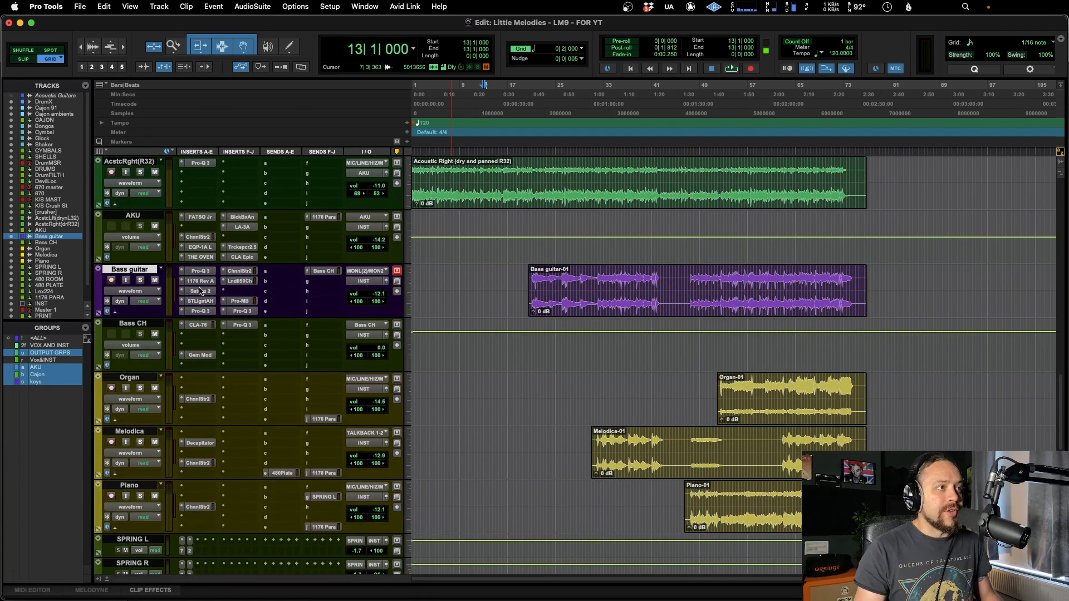
{"action": "mouse_move", "coordinate": [200, 291]}
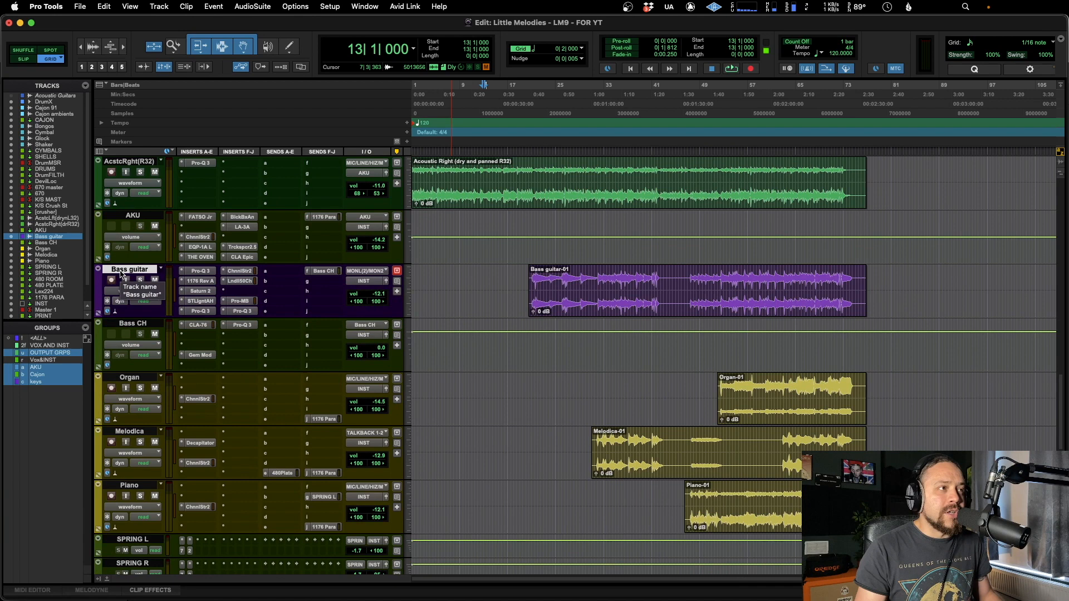
{"action": "right_click", "coordinate": [130, 279]}
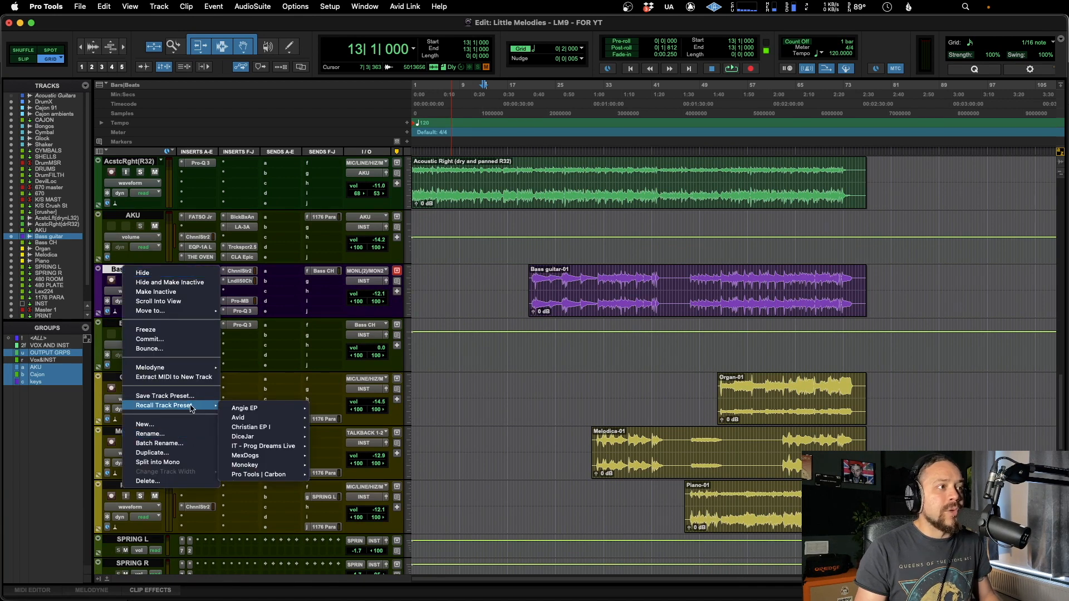
{"action": "mouse_move", "coordinate": [164, 395]}
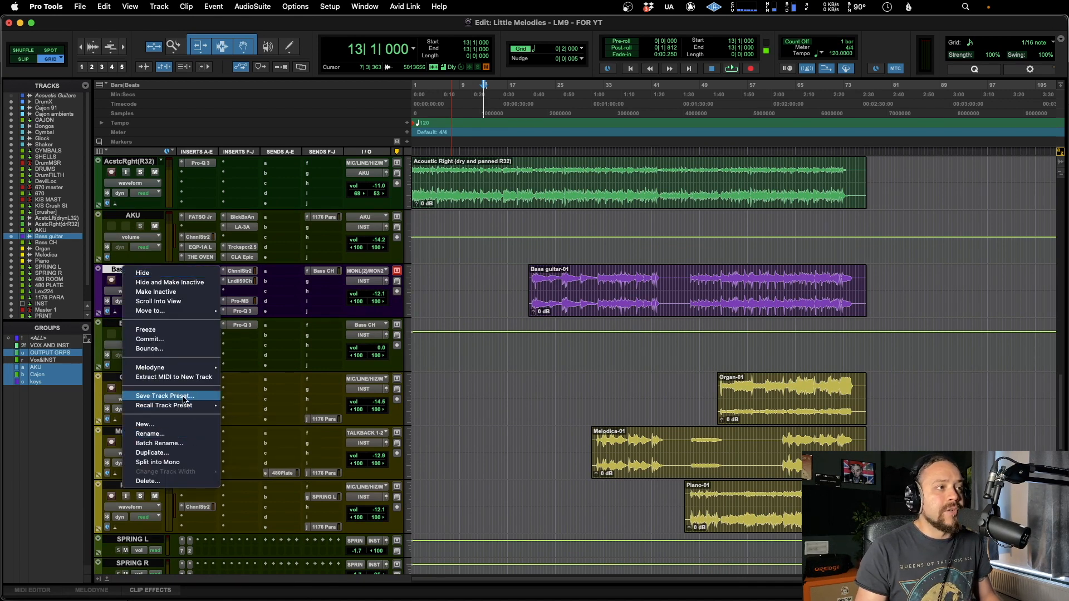
{"action": "left_click", "coordinate": [164, 395]}
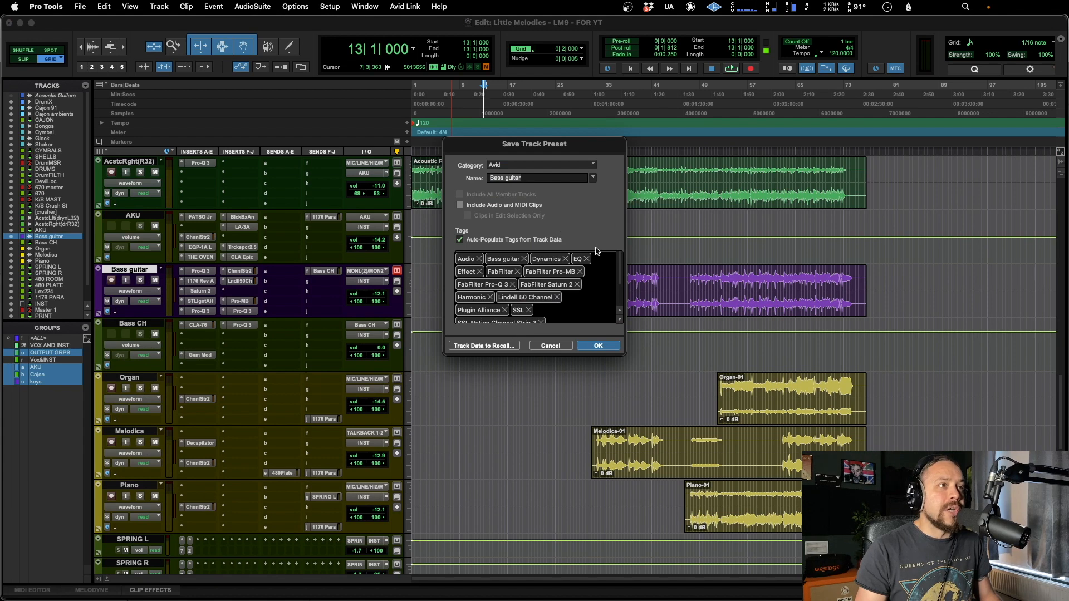
{"action": "mouse_move", "coordinate": [514, 216]}
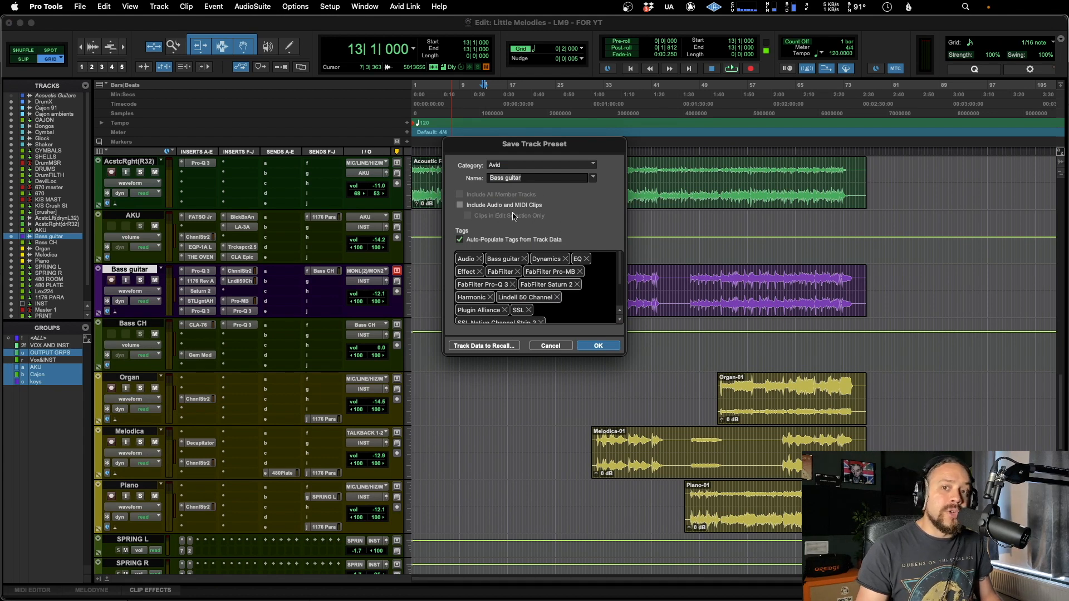
{"action": "mouse_move", "coordinate": [556, 168]}
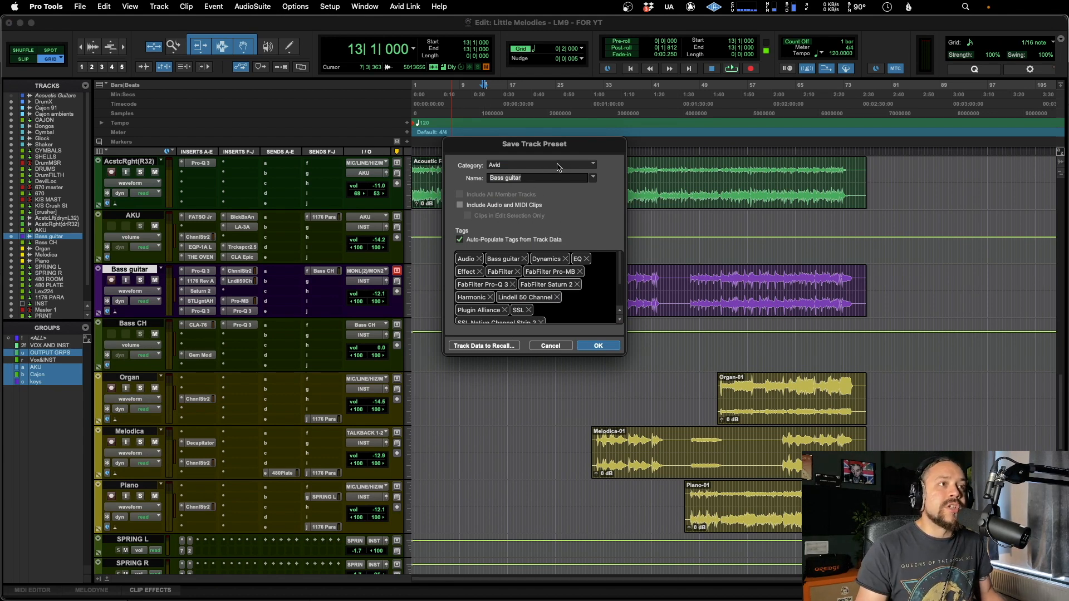
{"action": "mouse_move", "coordinate": [511, 167]}
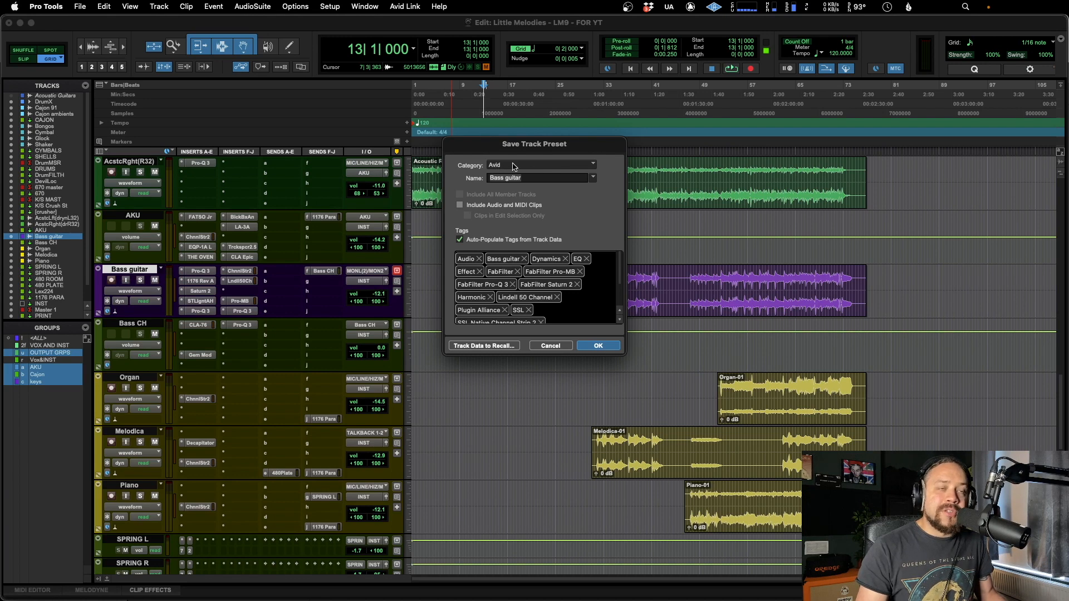
{"action": "mouse_move", "coordinate": [586, 190]}
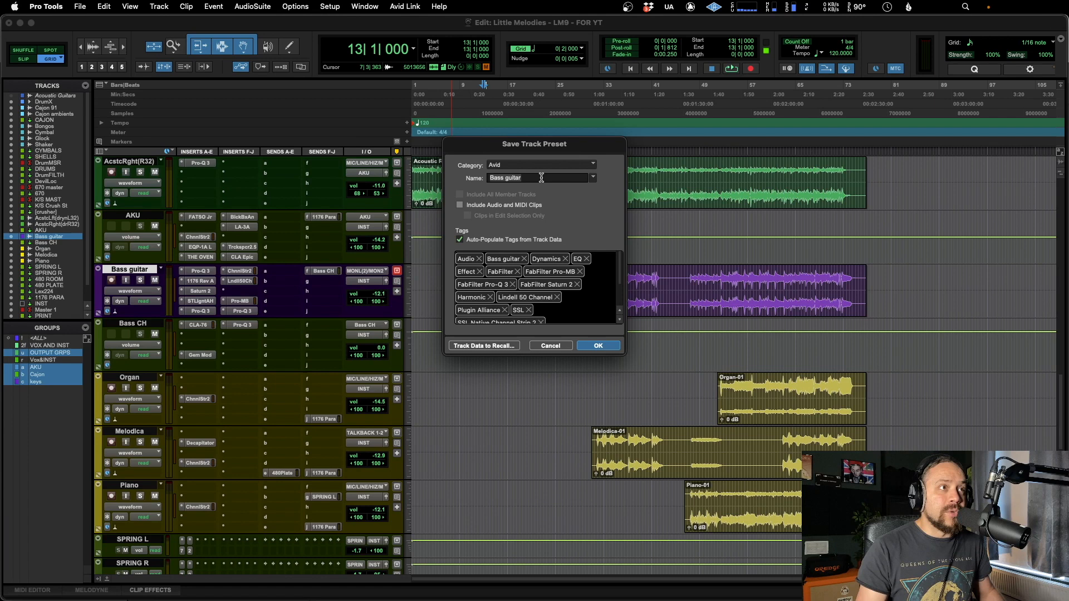
{"action": "type", "text": "Bass Guitar 1"}
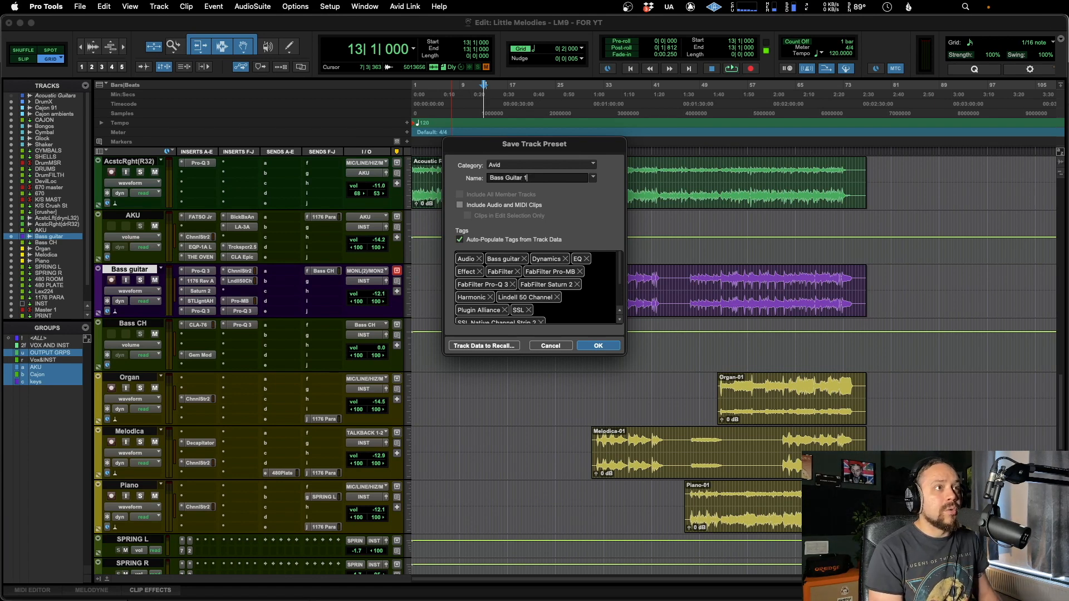
{"action": "left_click", "coordinate": [597, 346]}
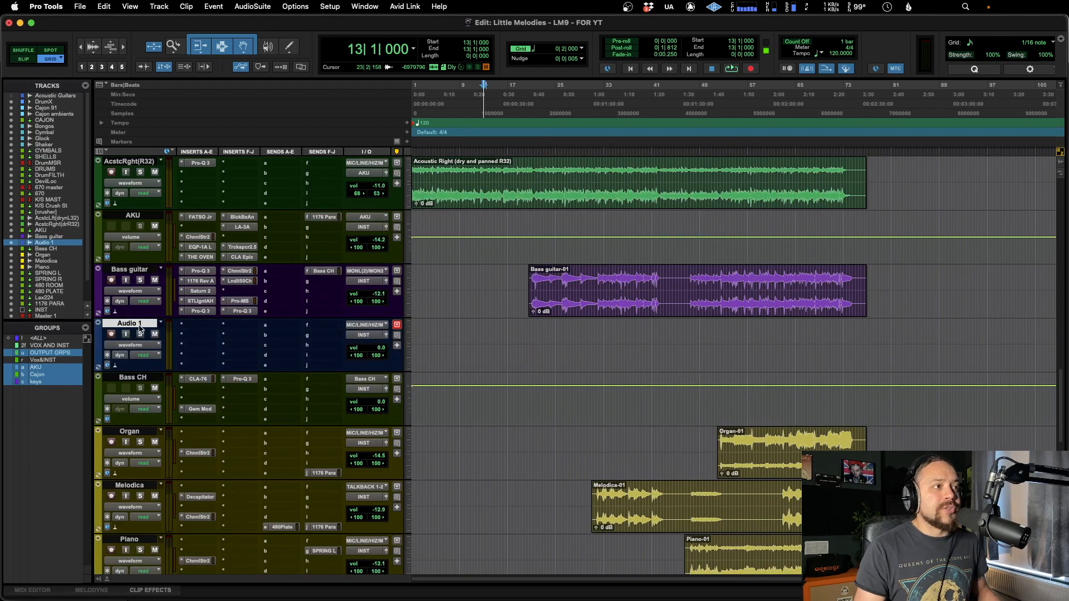
{"action": "mouse_move", "coordinate": [130, 323]}
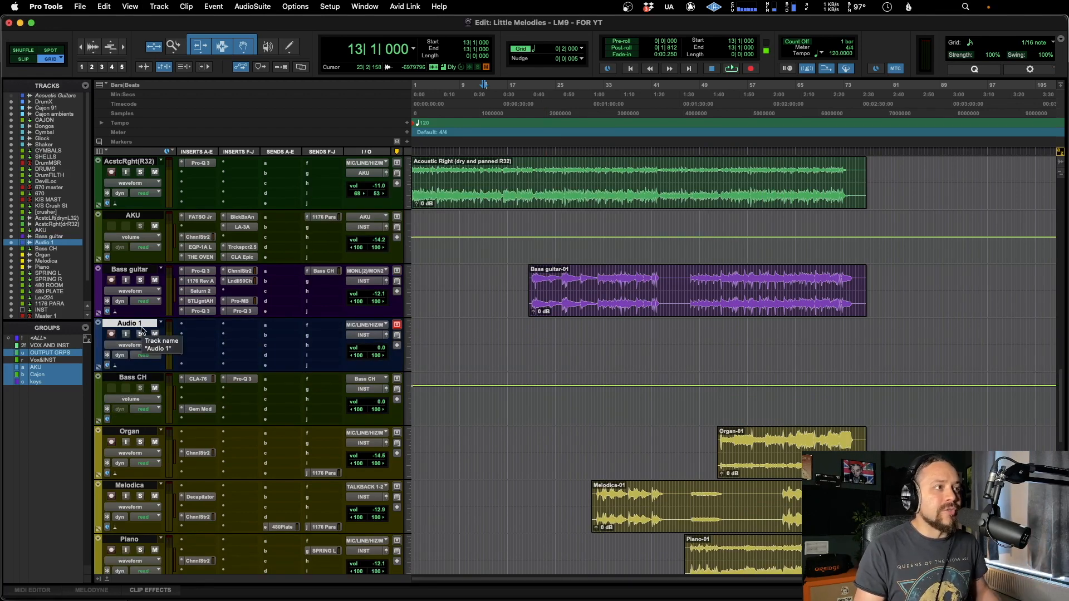
Recall the Avid 'Bass Guitar 1' preset onto the new track and rename it 'Bass Guitar 2'.
{"action": "right_click", "coordinate": [129, 323]}
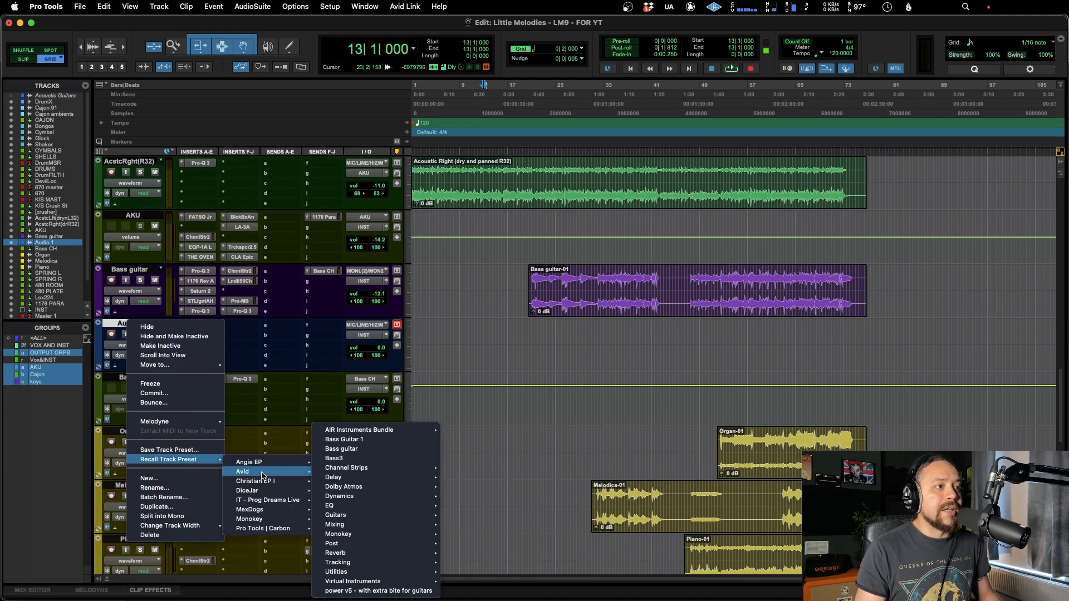
{"action": "mouse_move", "coordinate": [402, 440]}
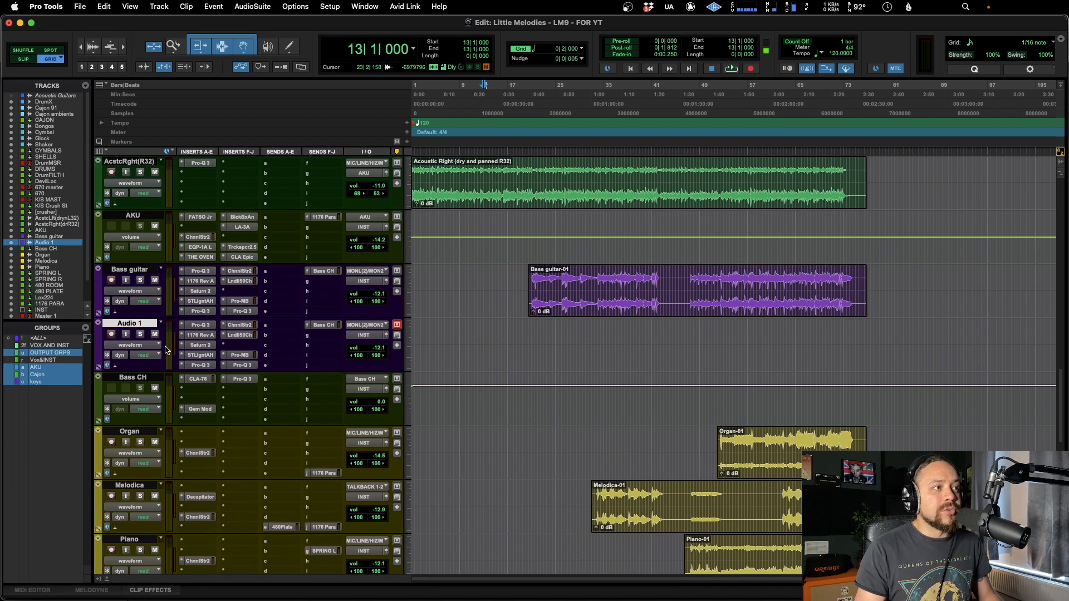
{"action": "double_click", "coordinate": [129, 322]}
{"action": "type", "text": "Bass Guitar 2"}
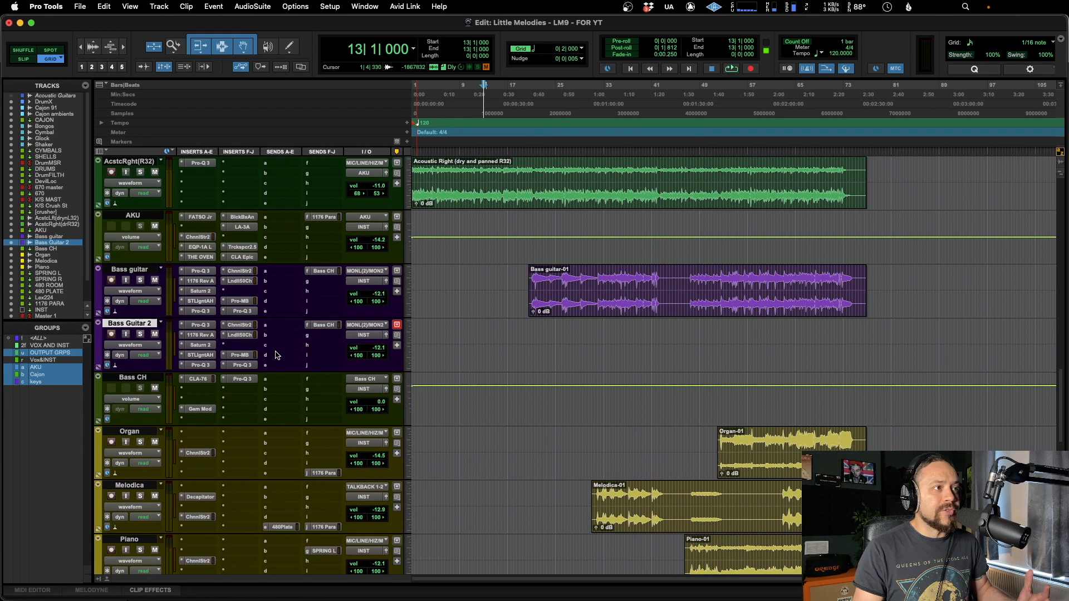
{"action": "mouse_move", "coordinate": [149, 334]}
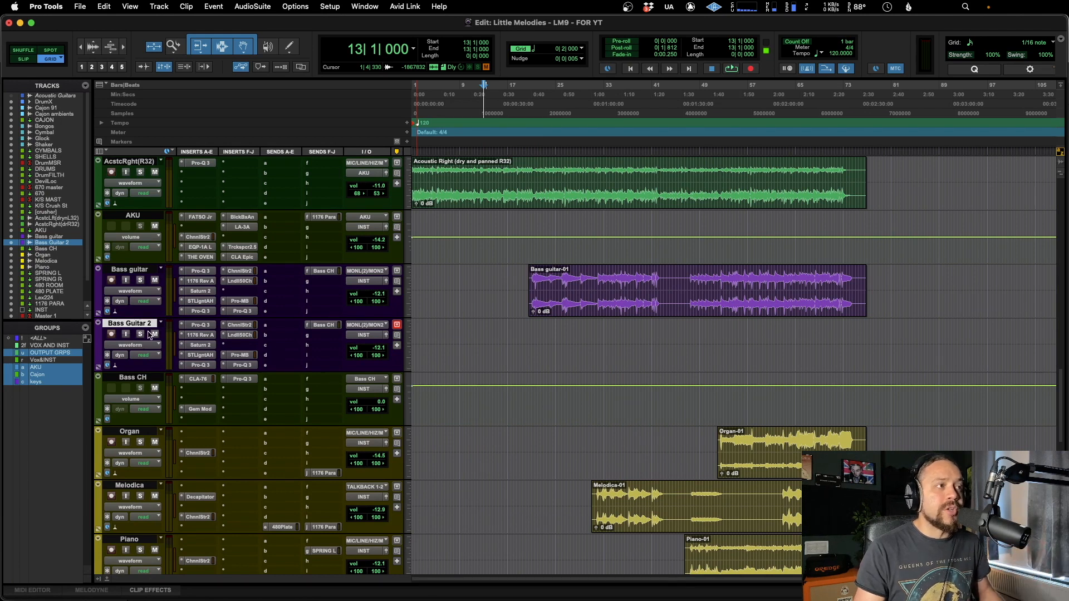
Save Bass Guitar 2 as an Avid track preset after choosing its Track Data to Recall.
{"action": "right_click", "coordinate": [130, 323]}
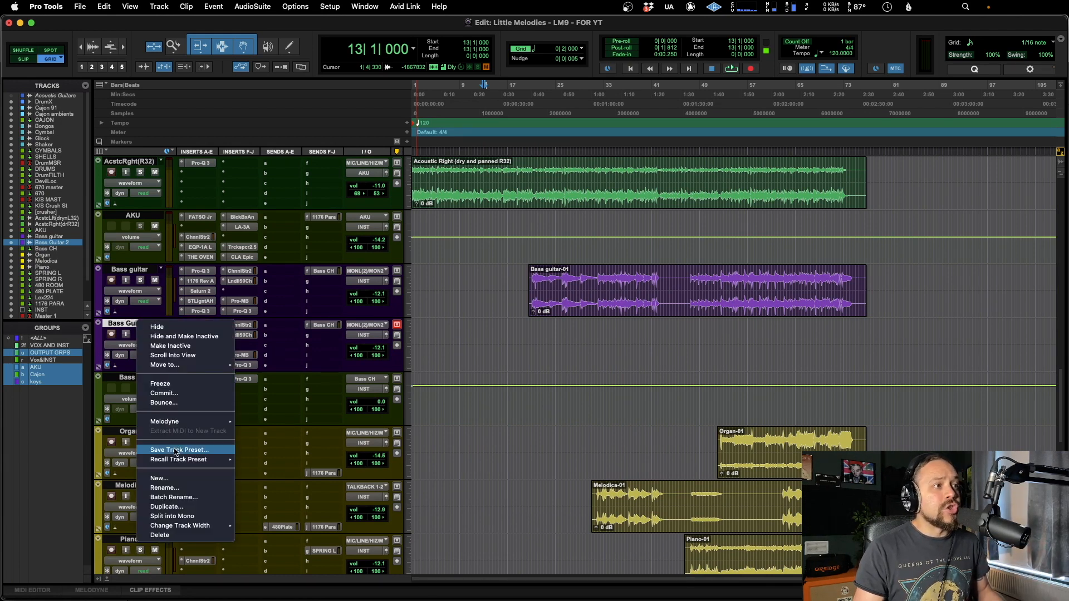
{"action": "mouse_move", "coordinate": [179, 450]}
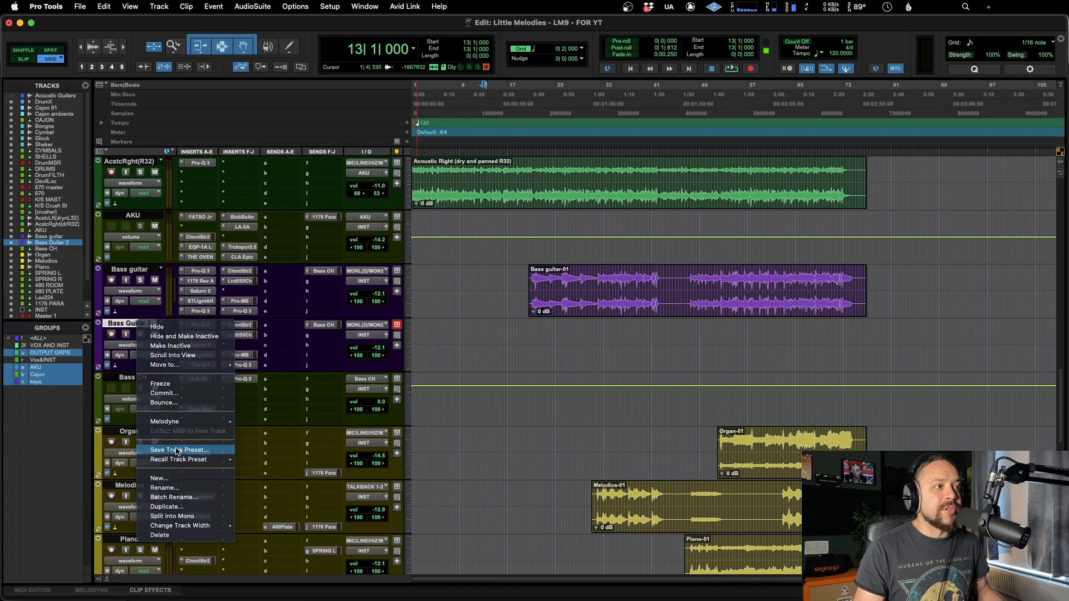
{"action": "left_click", "coordinate": [178, 449]}
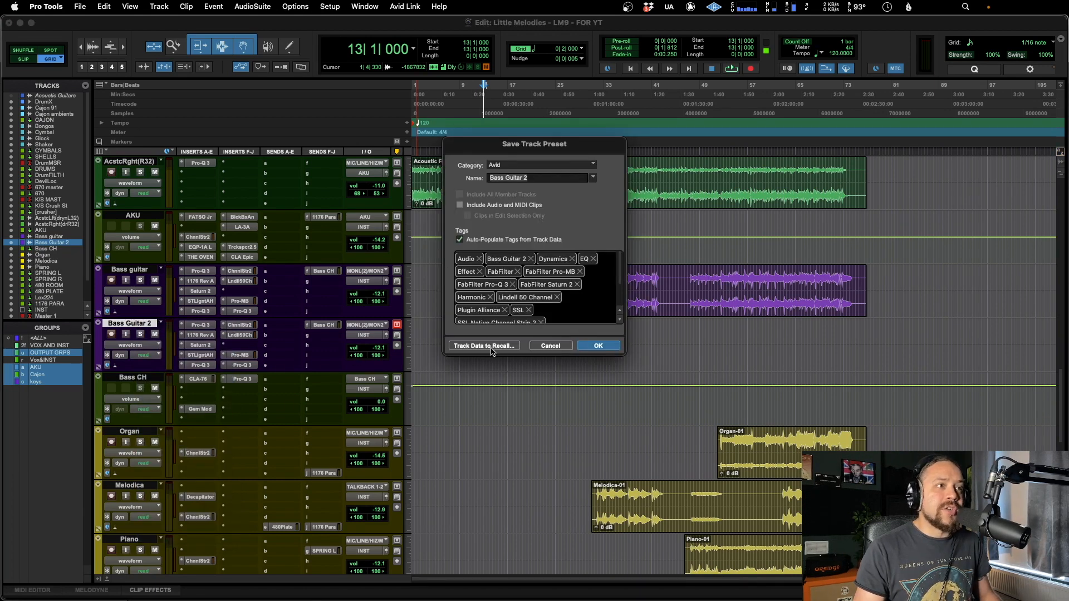
{"action": "left_click", "coordinate": [484, 345]}
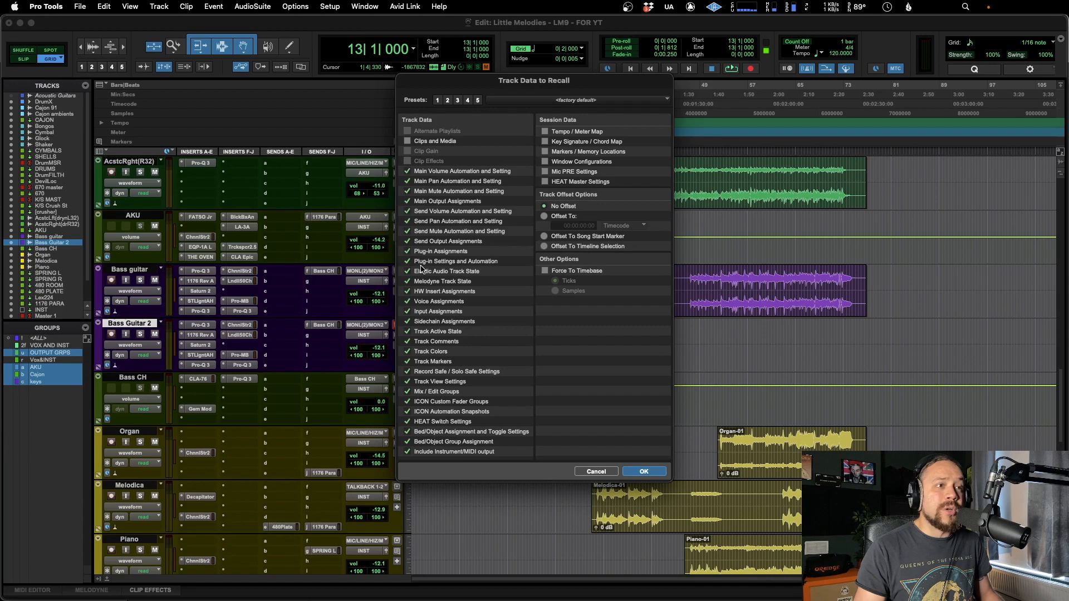
{"action": "mouse_move", "coordinate": [532, 185]}
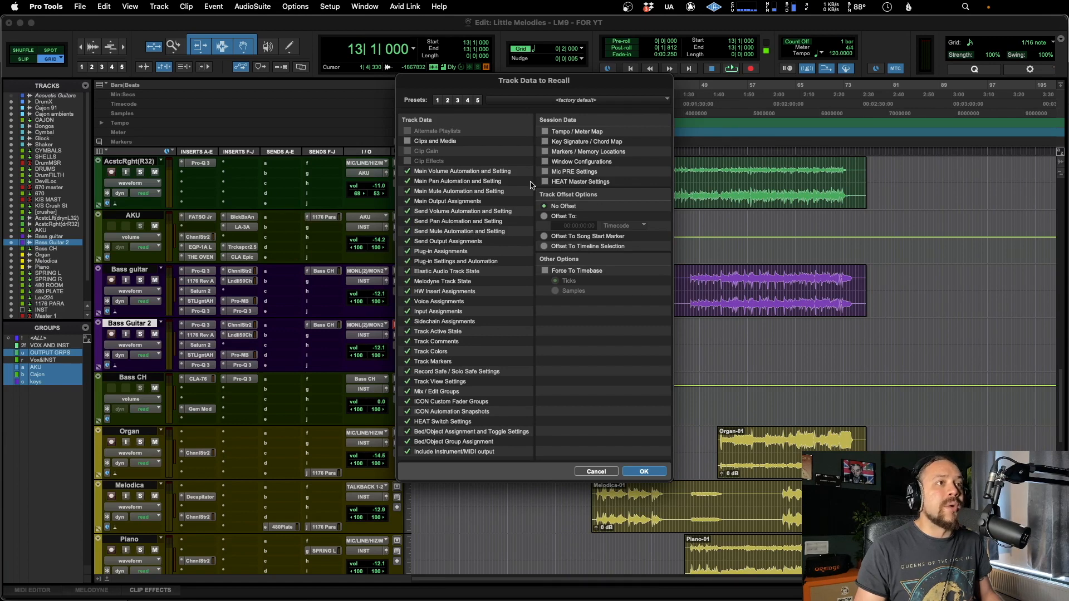
{"action": "mouse_move", "coordinate": [456, 173]}
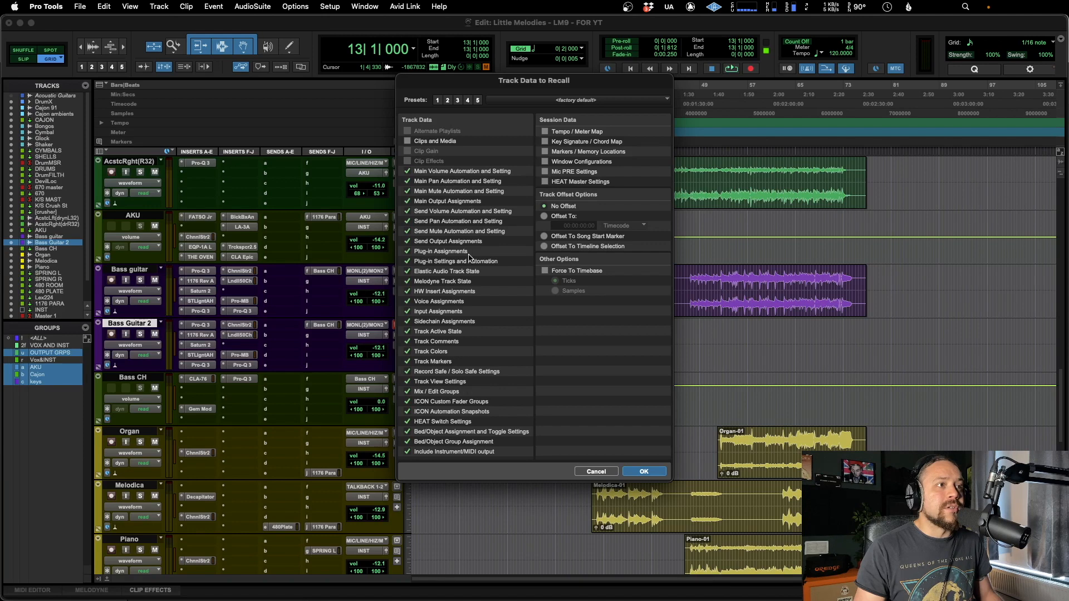
{"action": "left_click", "coordinate": [407, 251]}
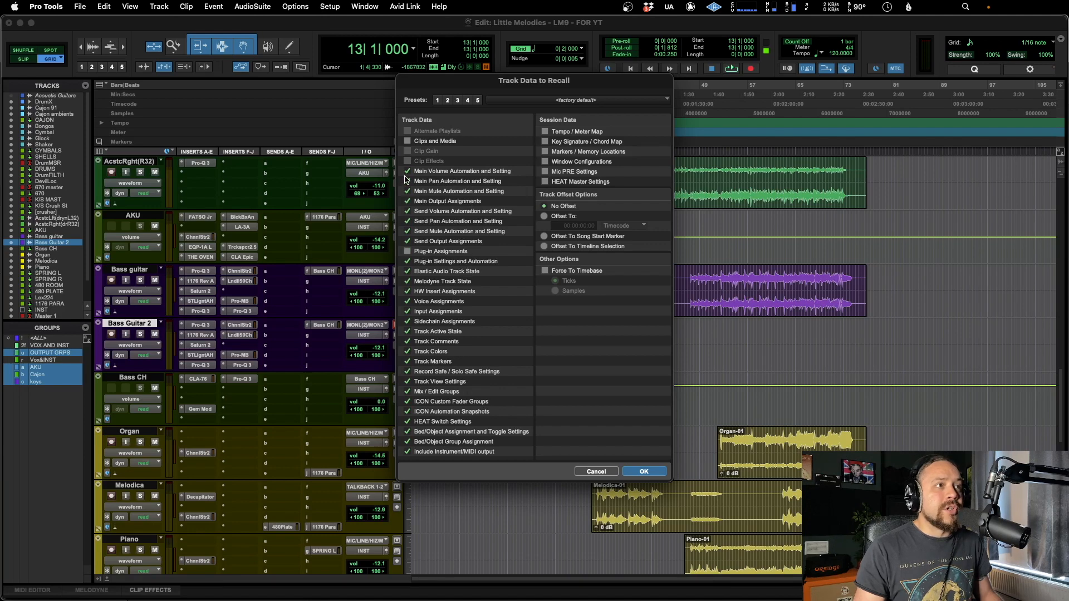
{"action": "left_click", "coordinate": [642, 471]}
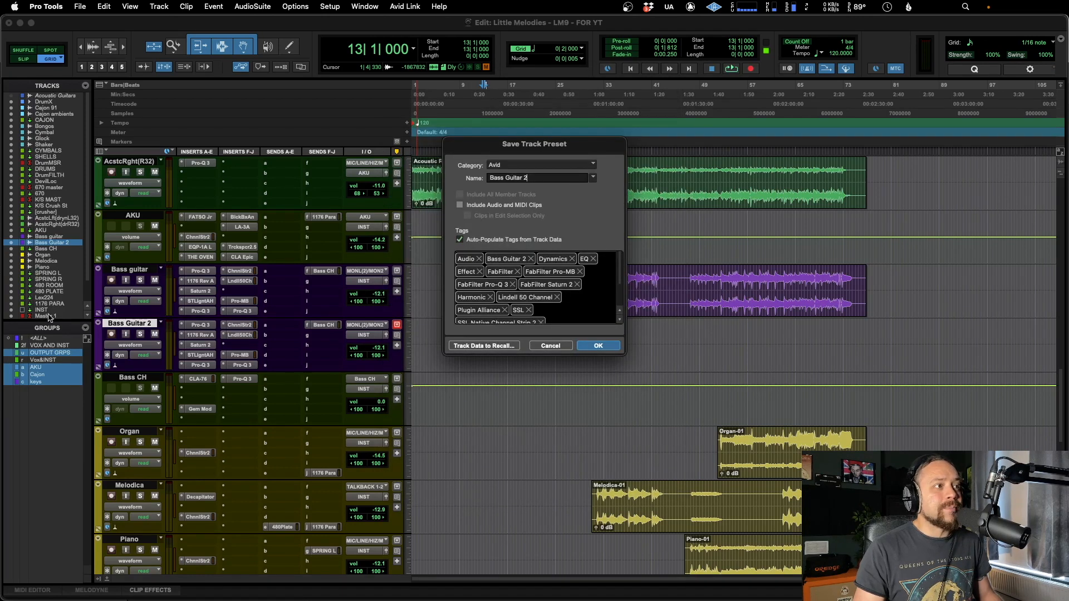
{"action": "left_click", "coordinate": [597, 345]}
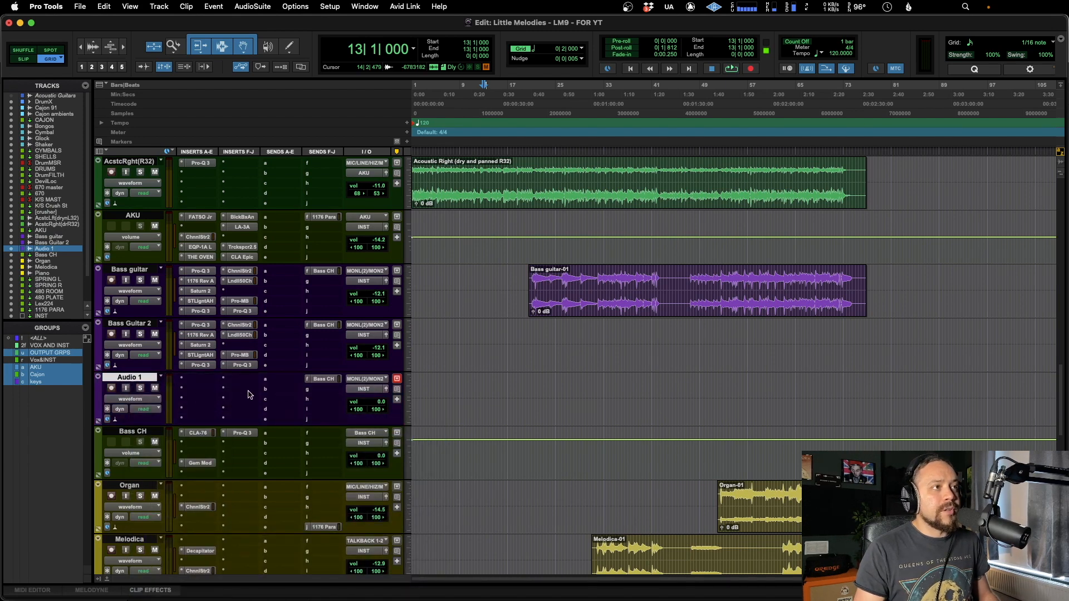
{"action": "mouse_move", "coordinate": [308, 386]}
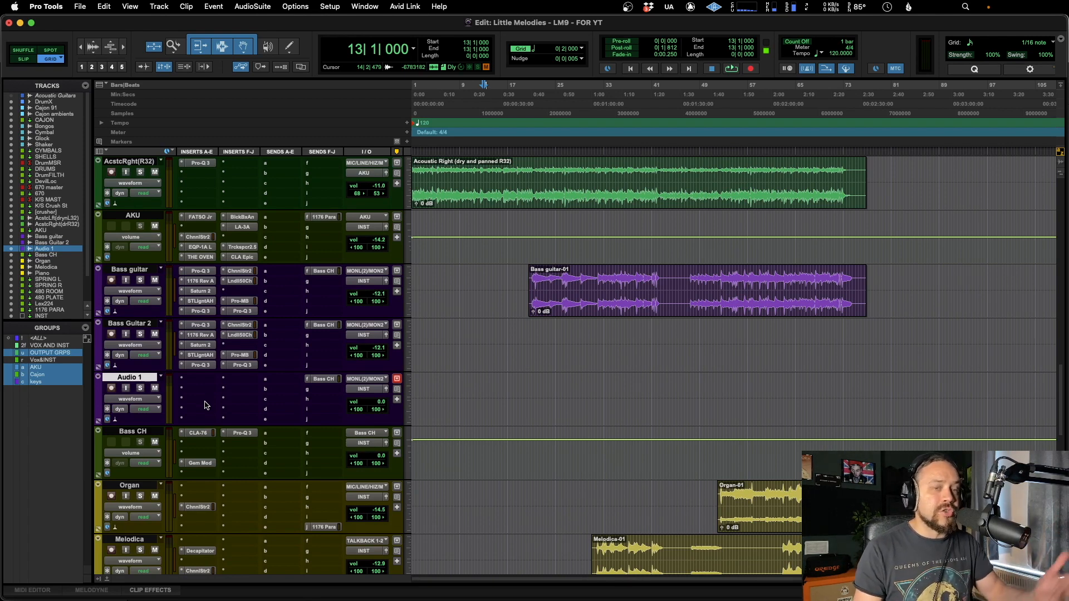
{"action": "mouse_move", "coordinate": [180, 392]}
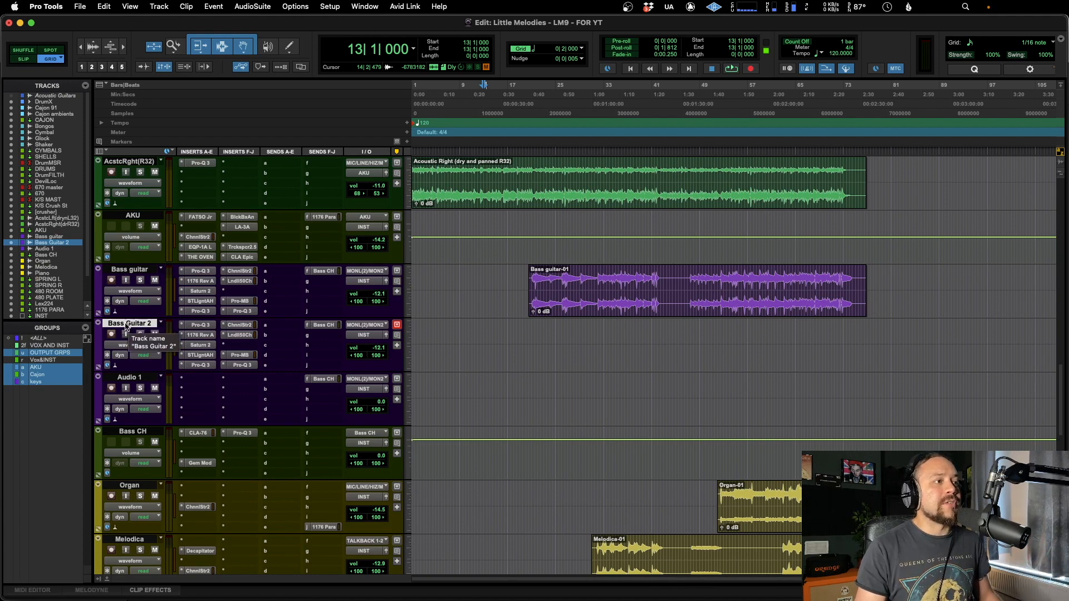
Save Bass Guitar 2's preset into a newly added 'Bass Guitar Presets' category.
{"action": "right_click", "coordinate": [130, 323]}
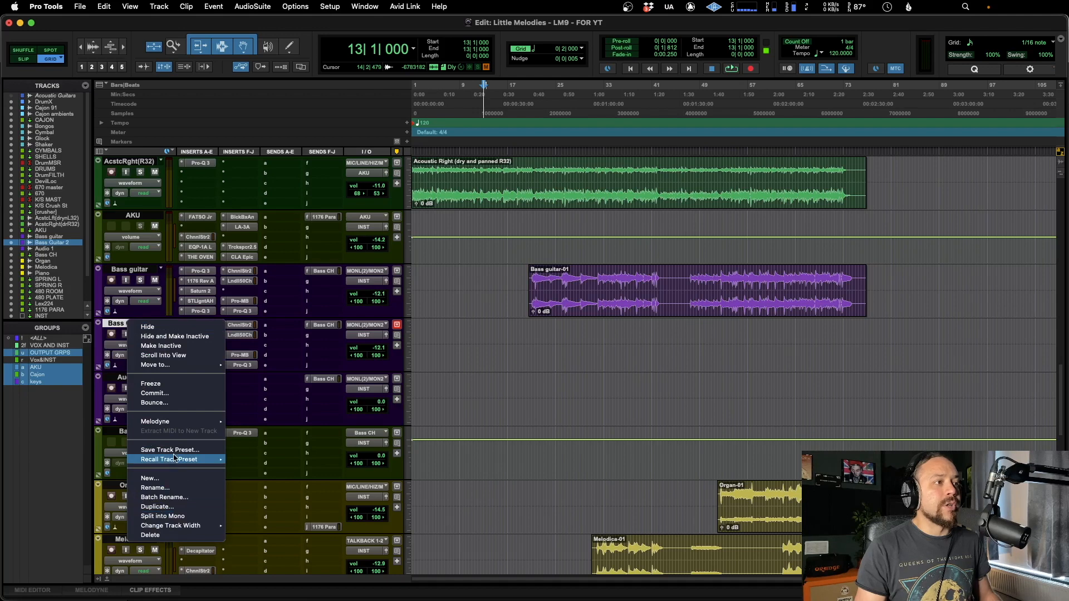
{"action": "left_click", "coordinate": [170, 450]}
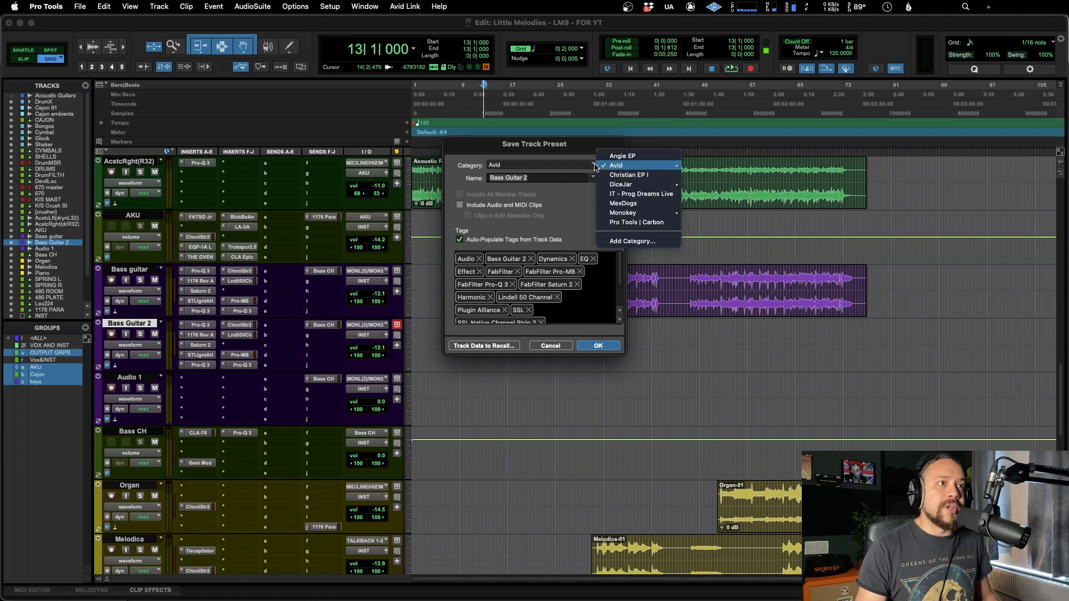
{"action": "mouse_move", "coordinate": [632, 241]}
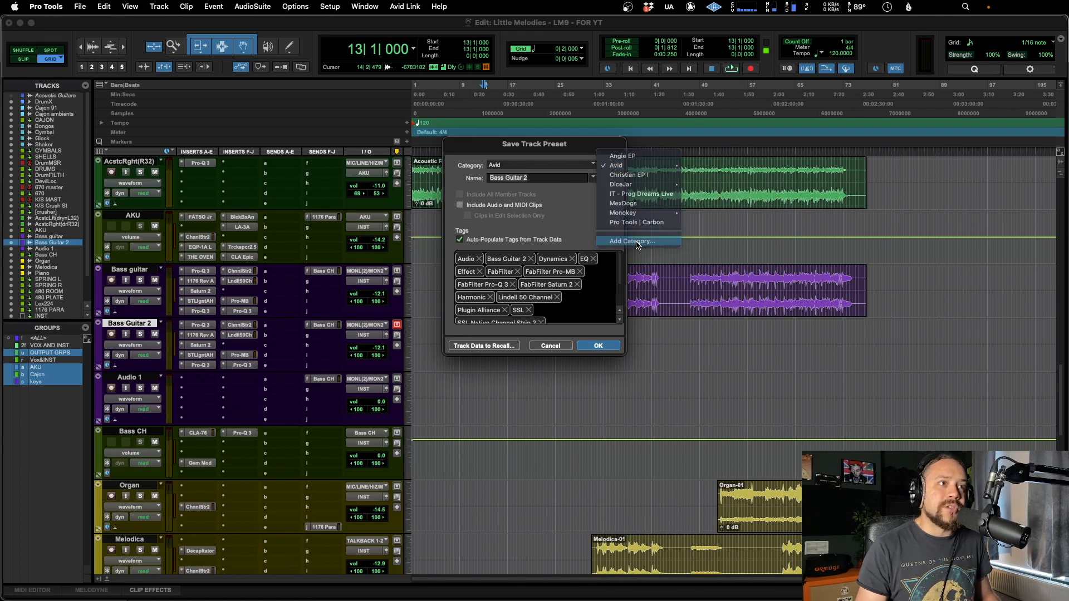
{"action": "left_click", "coordinate": [630, 241]}
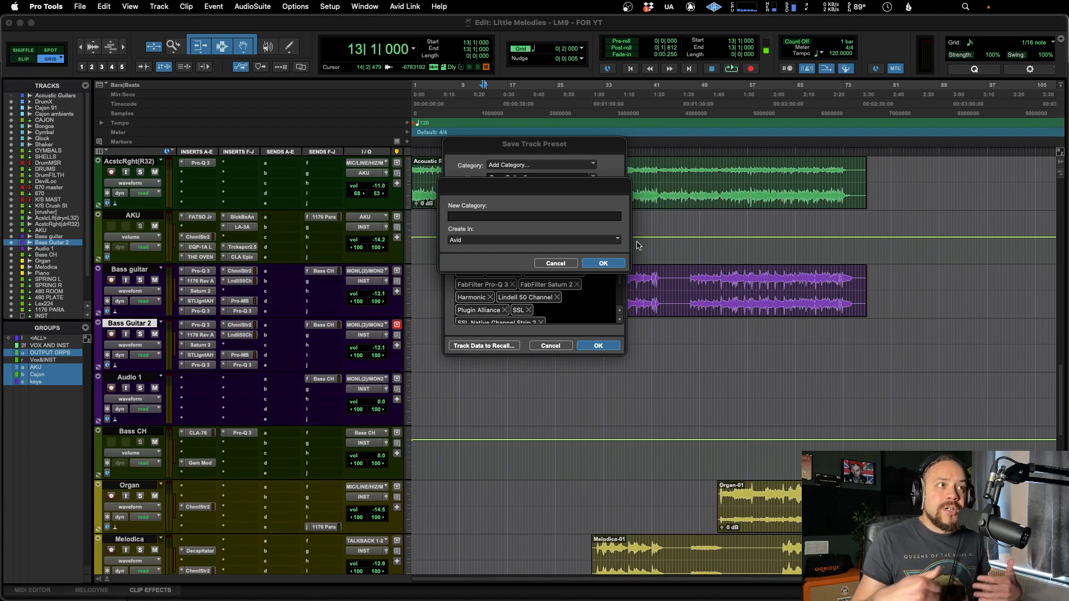
{"action": "type", "text": "Bass Guitar Presets"}
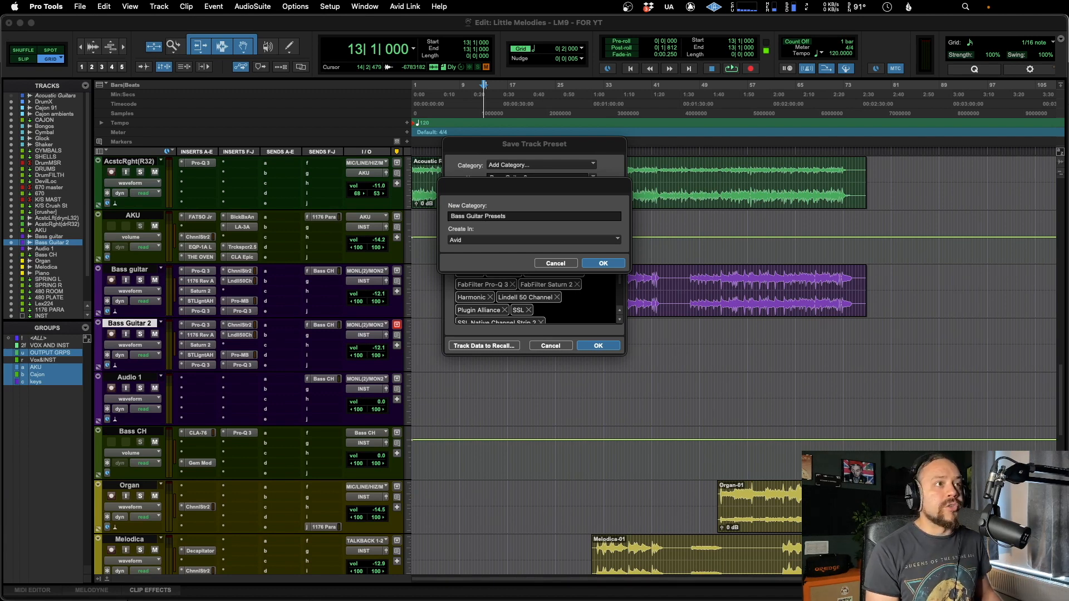
{"action": "left_click", "coordinate": [601, 263]}
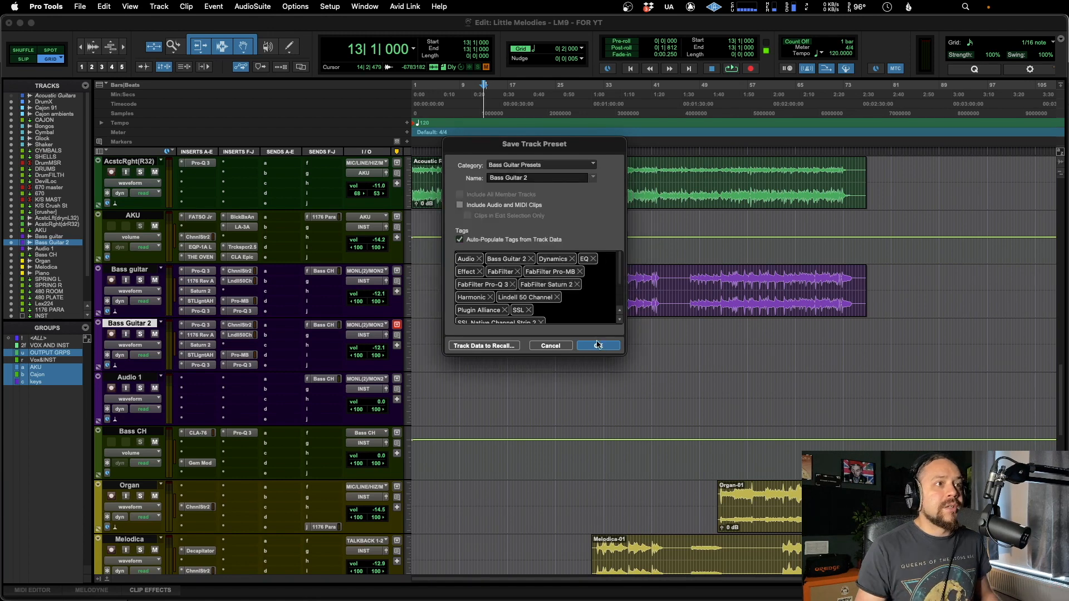
{"action": "left_click", "coordinate": [598, 345]}
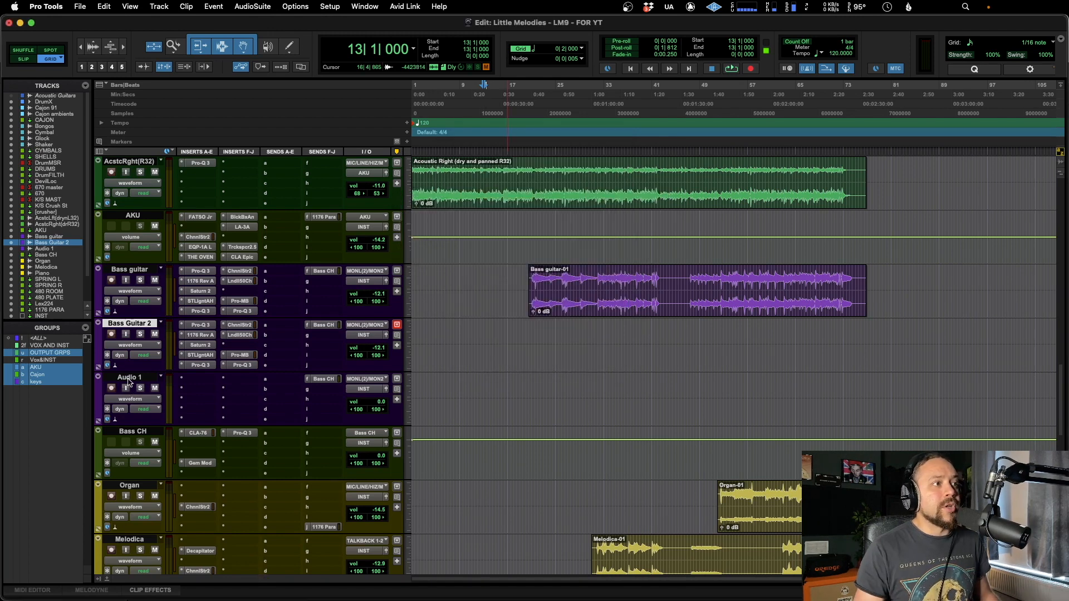
Recall Avid > Bass Guitar Presets > Bass Guitar 2 onto the Audio 1 track.
{"action": "right_click", "coordinate": [129, 377]}
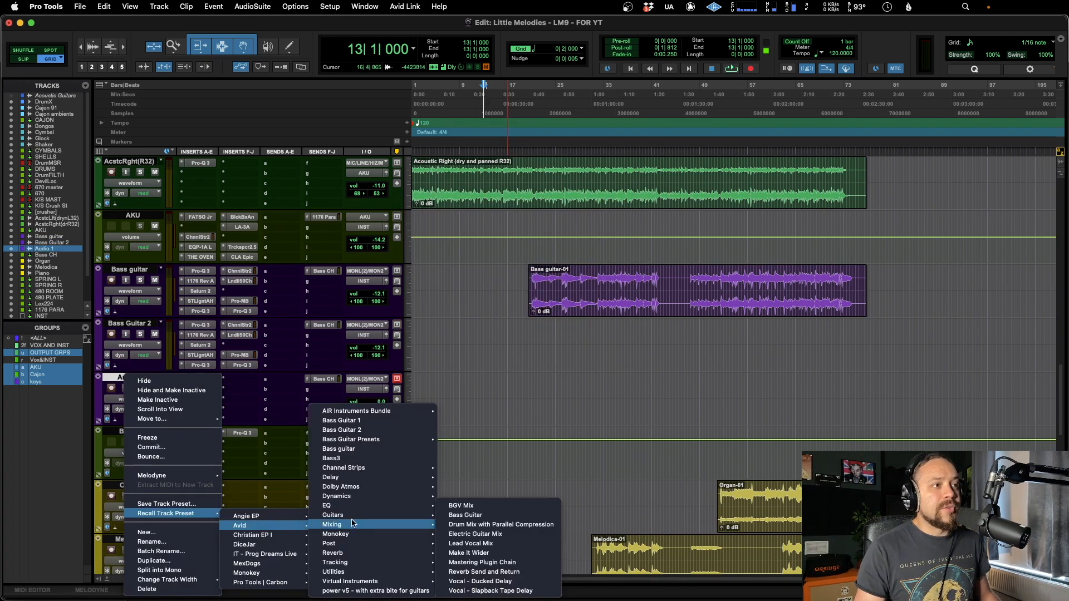
{"action": "mouse_move", "coordinate": [351, 439]}
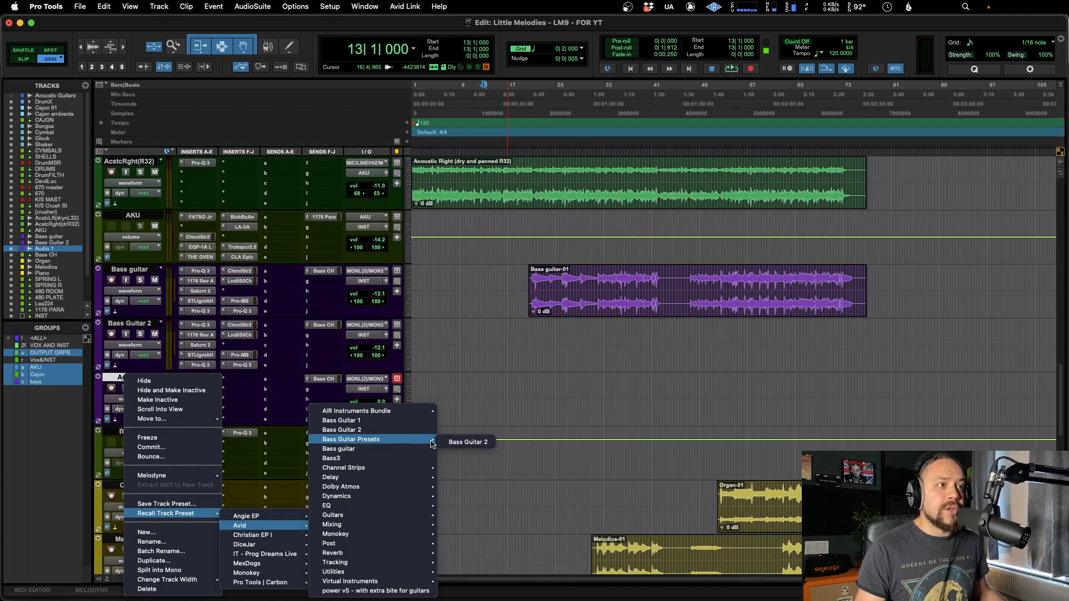
{"action": "mouse_move", "coordinate": [468, 442]}
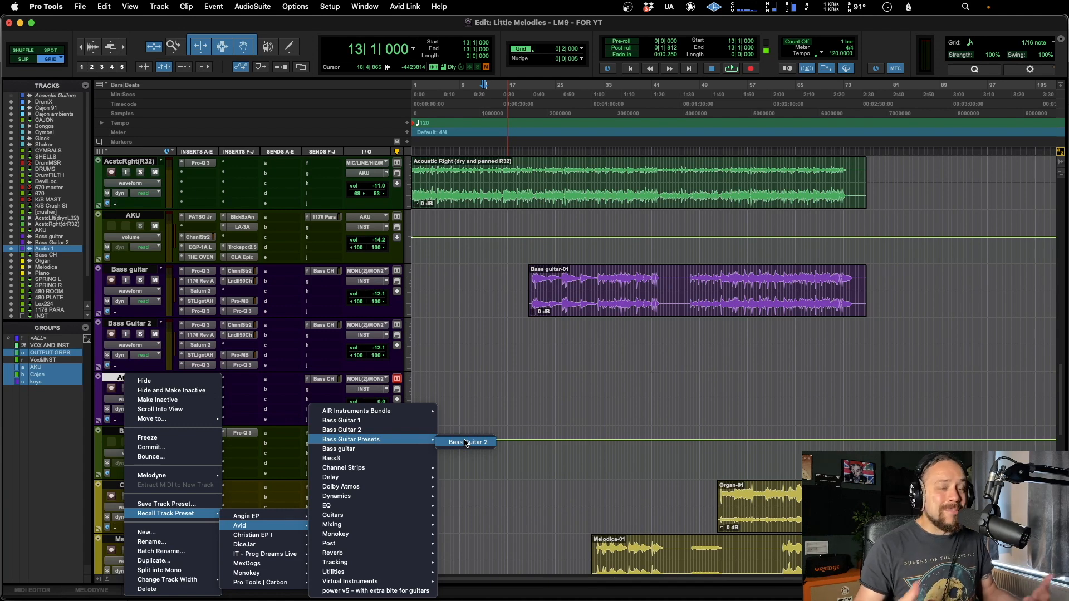
{"action": "left_click", "coordinate": [465, 442]}
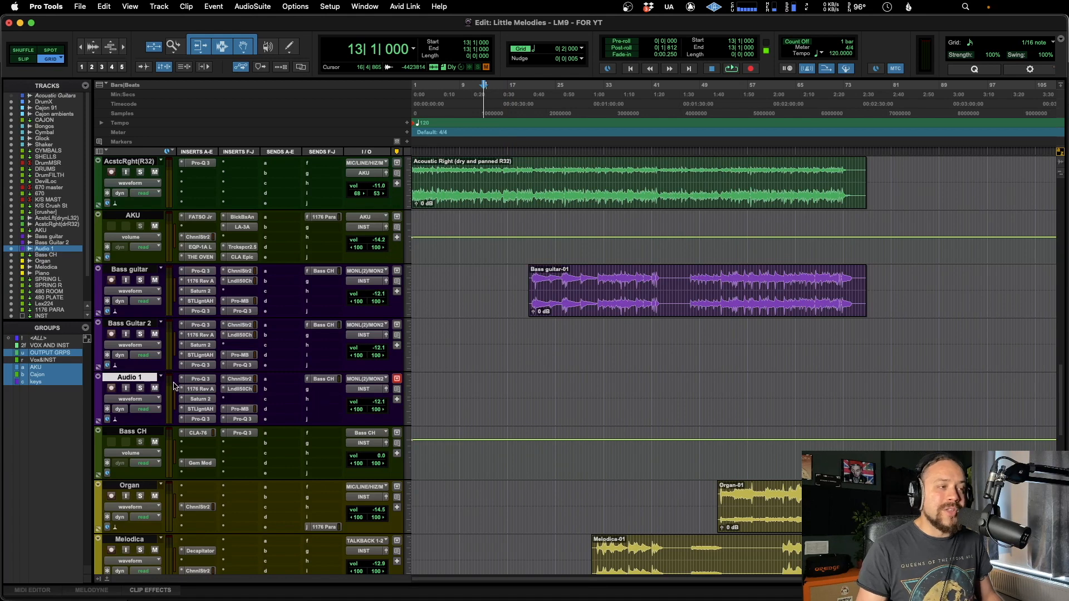
{"action": "mouse_move", "coordinate": [133, 377]}
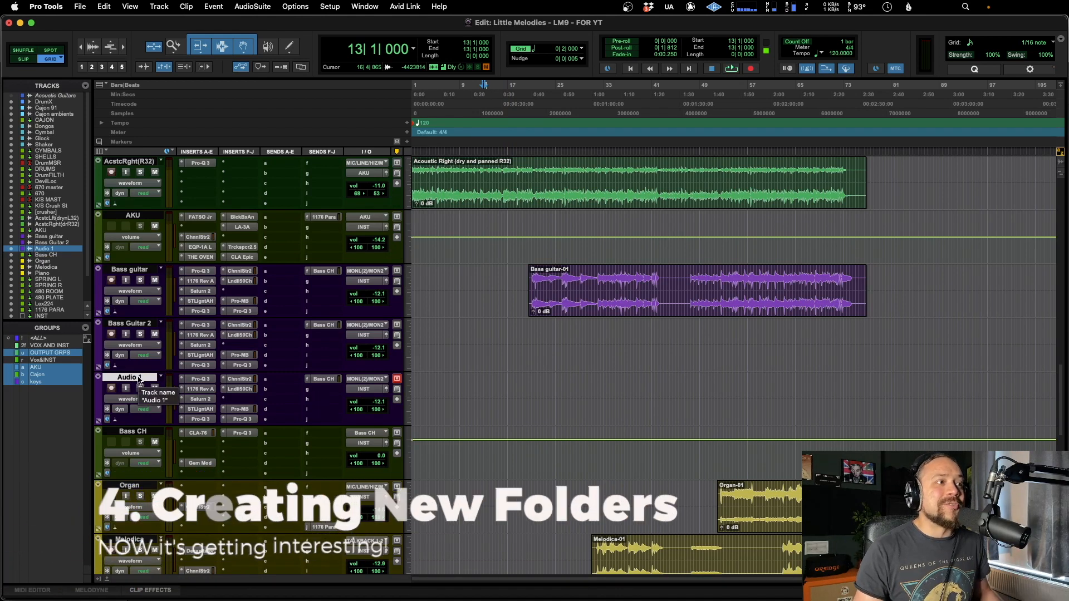
{"action": "right_click", "coordinate": [127, 376]}
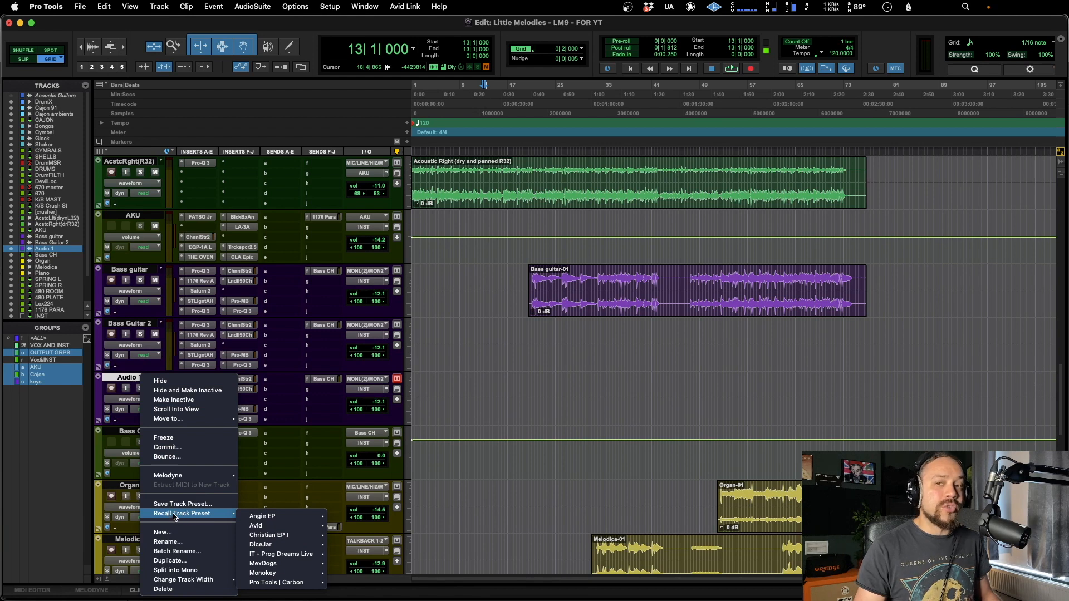
{"action": "mouse_move", "coordinate": [272, 535]}
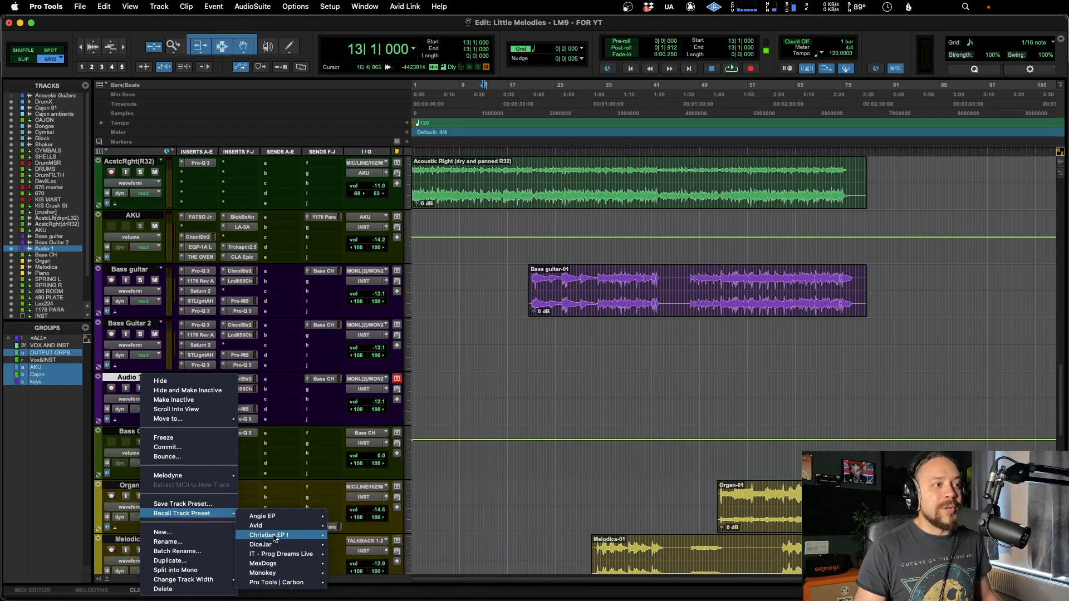
{"action": "mouse_move", "coordinate": [280, 563]}
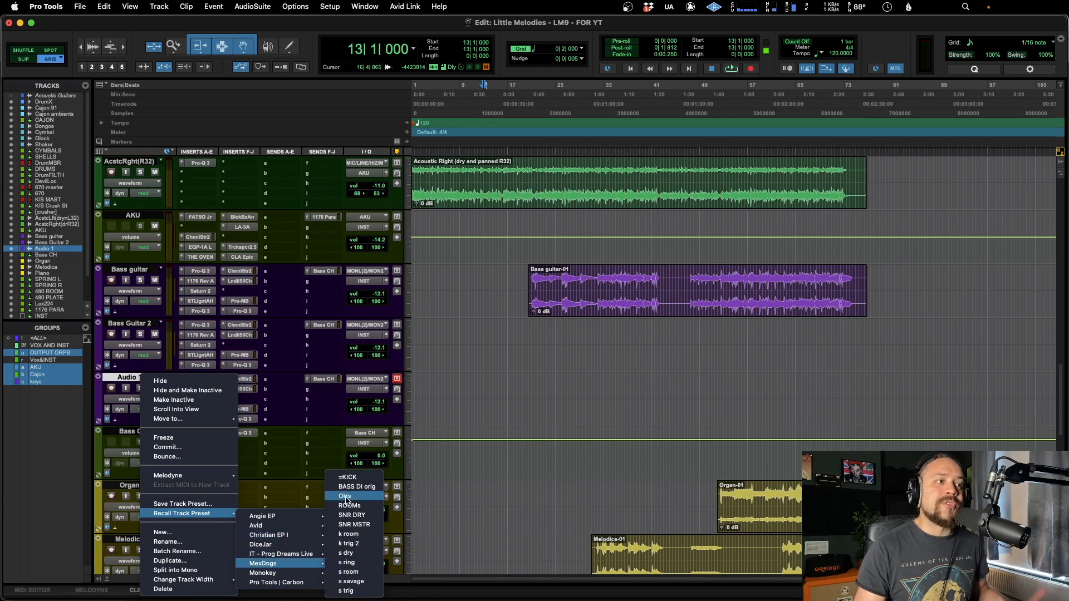
{"action": "left_click", "coordinate": [344, 496]}
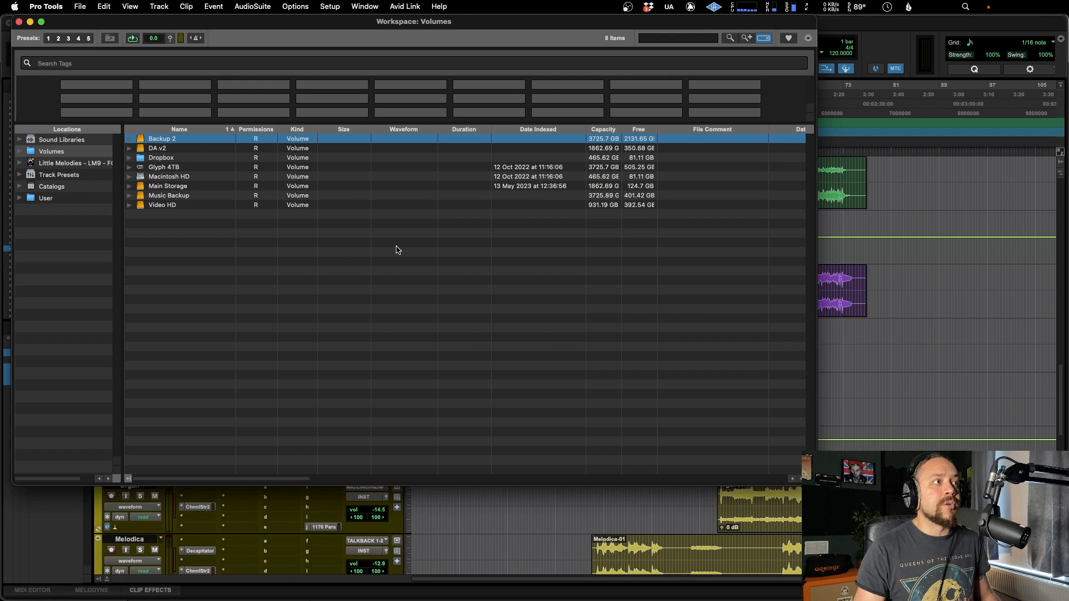
Browse Track Presets > Avid > Bass Guitar Presets in the Workspace, then return to Track Presets.
{"action": "left_click", "coordinate": [58, 174]}
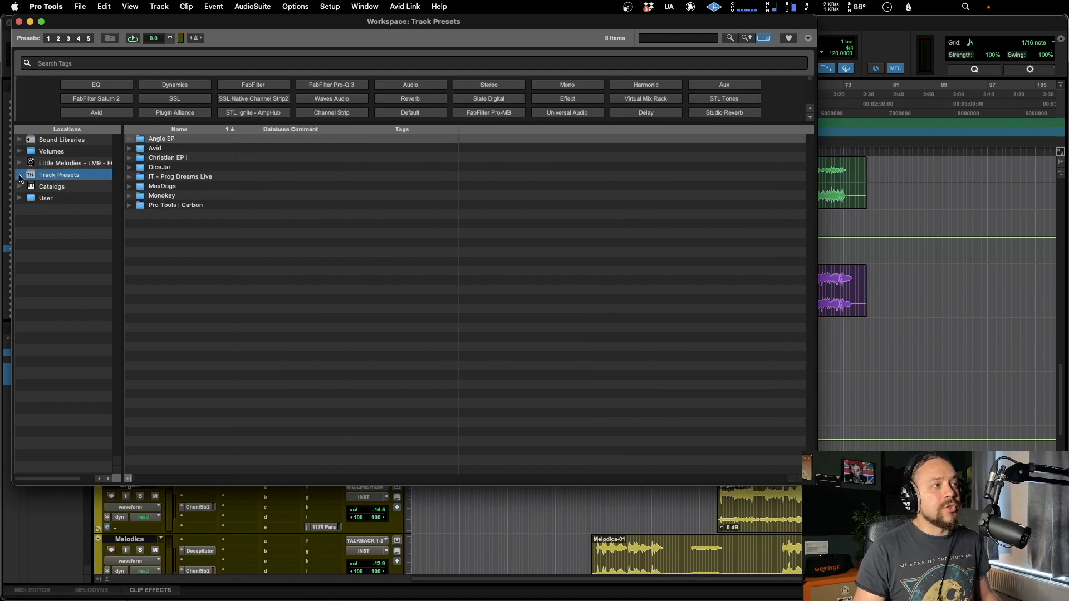
{"action": "left_click", "coordinate": [20, 174]}
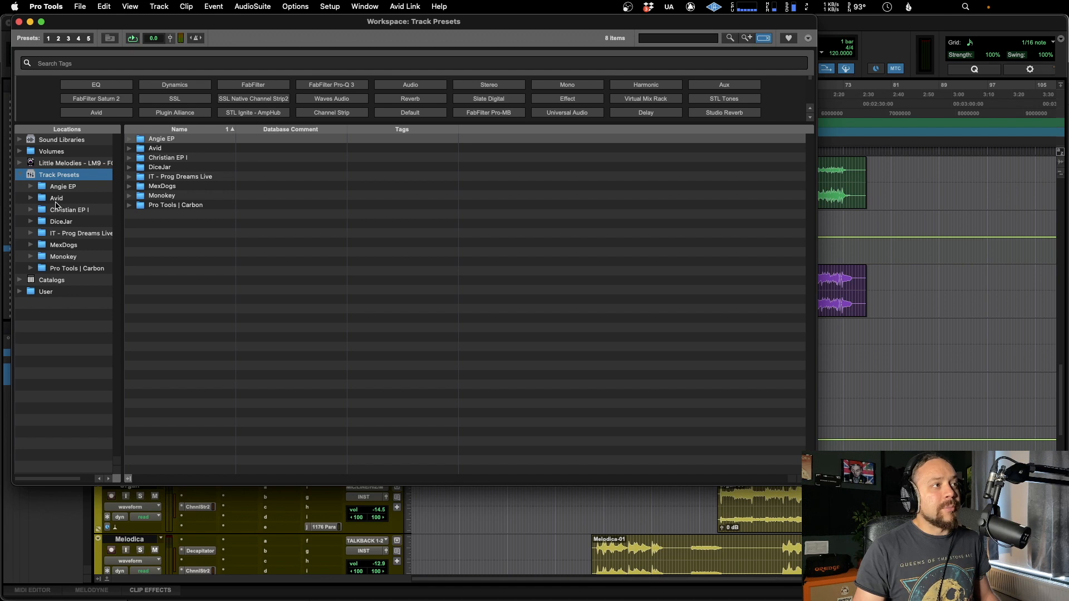
{"action": "mouse_move", "coordinate": [66, 247]}
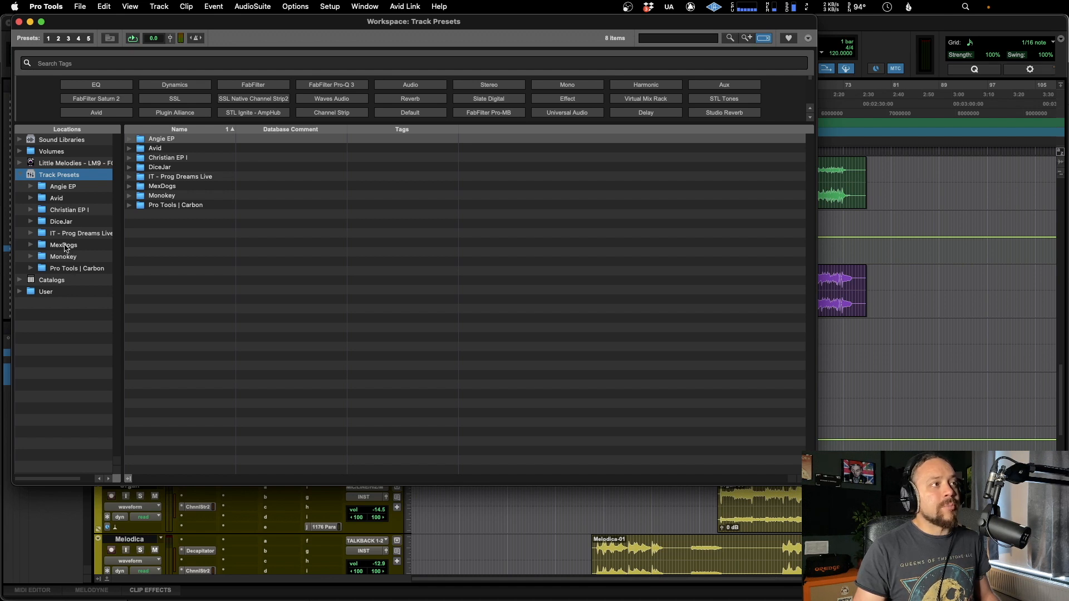
{"action": "left_click", "coordinate": [56, 198]}
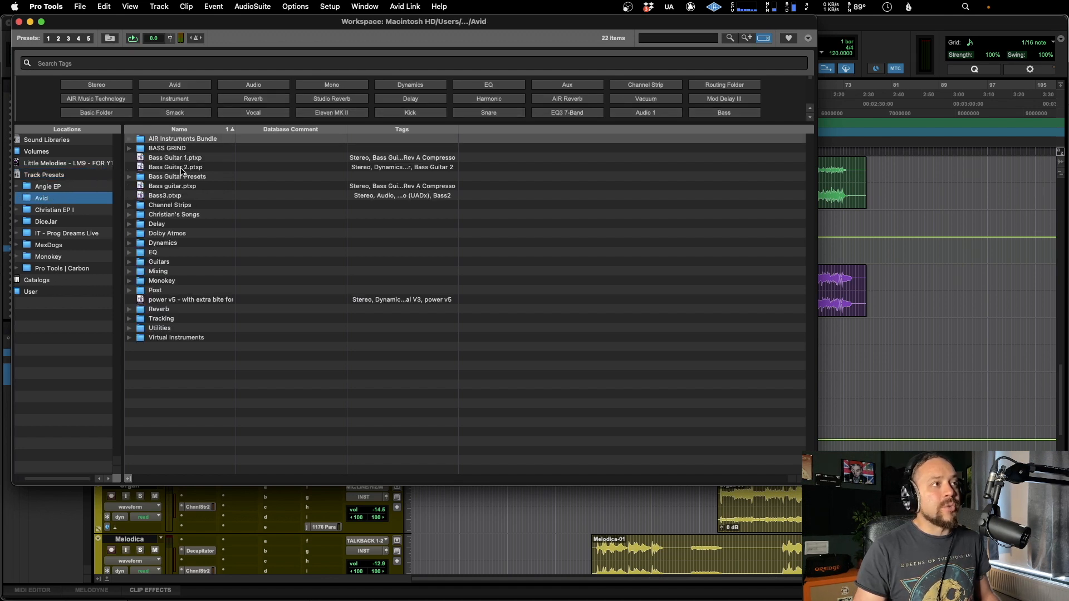
{"action": "mouse_move", "coordinate": [145, 159]}
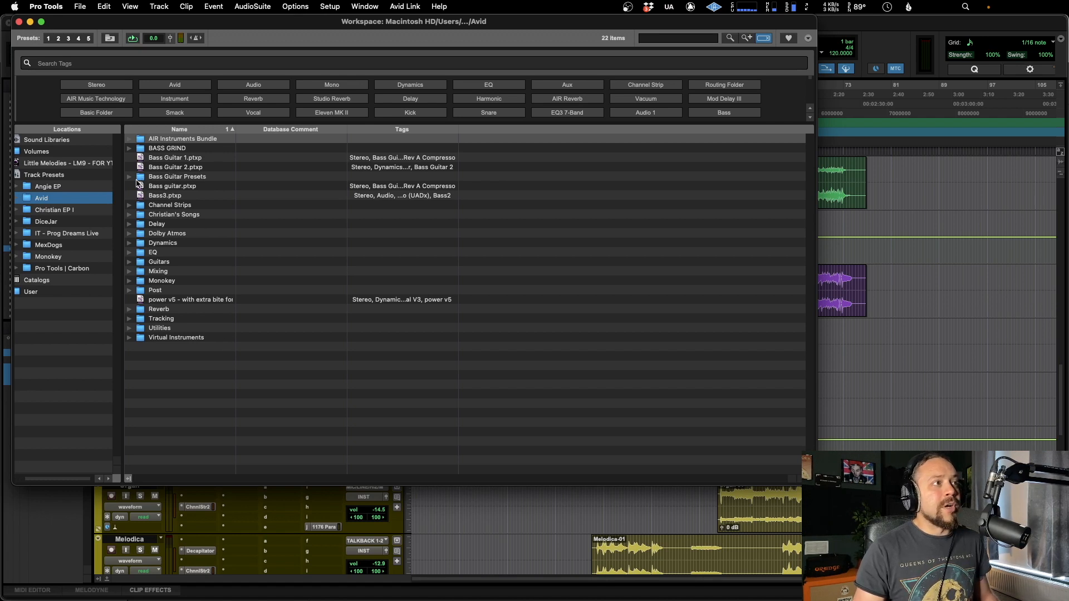
{"action": "left_click", "coordinate": [129, 177]}
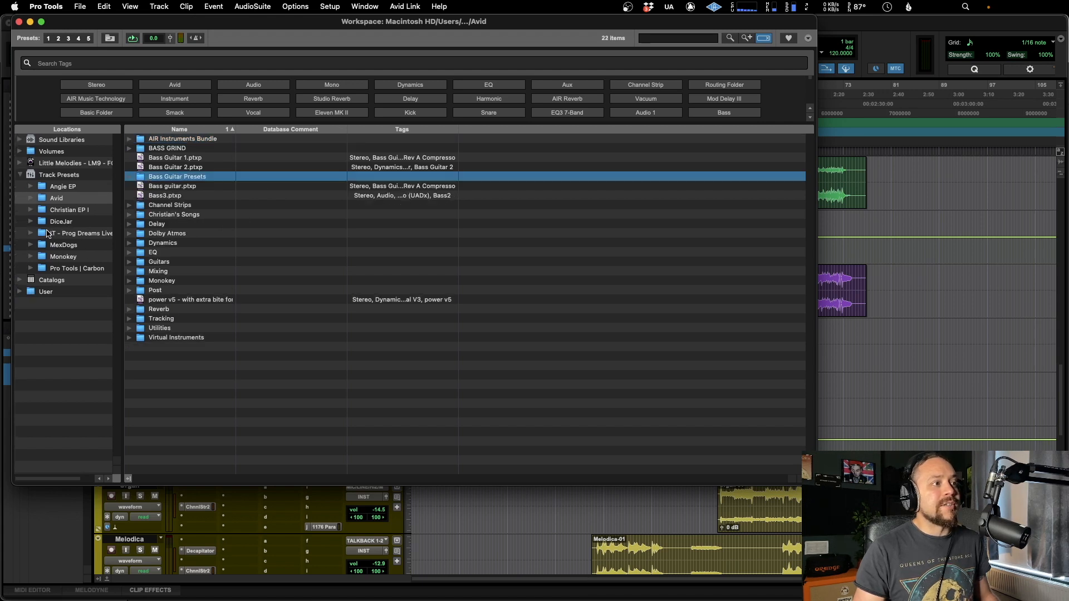
{"action": "left_click", "coordinate": [60, 174]}
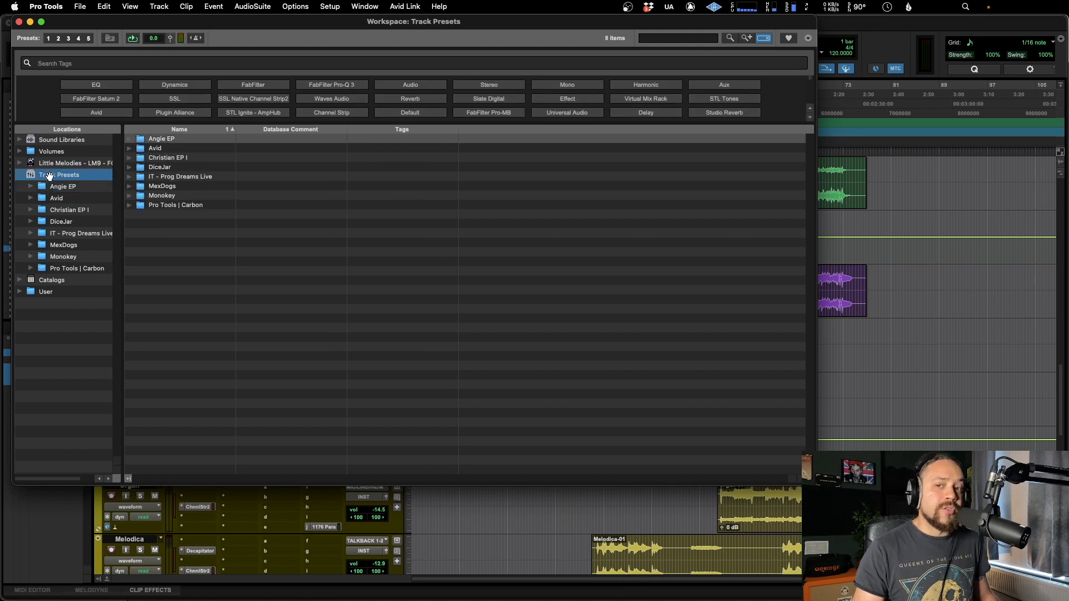
Create a 'TEST' folder in Track Presets and expand the Avid folder's presets.
{"action": "right_click", "coordinate": [409, 307]}
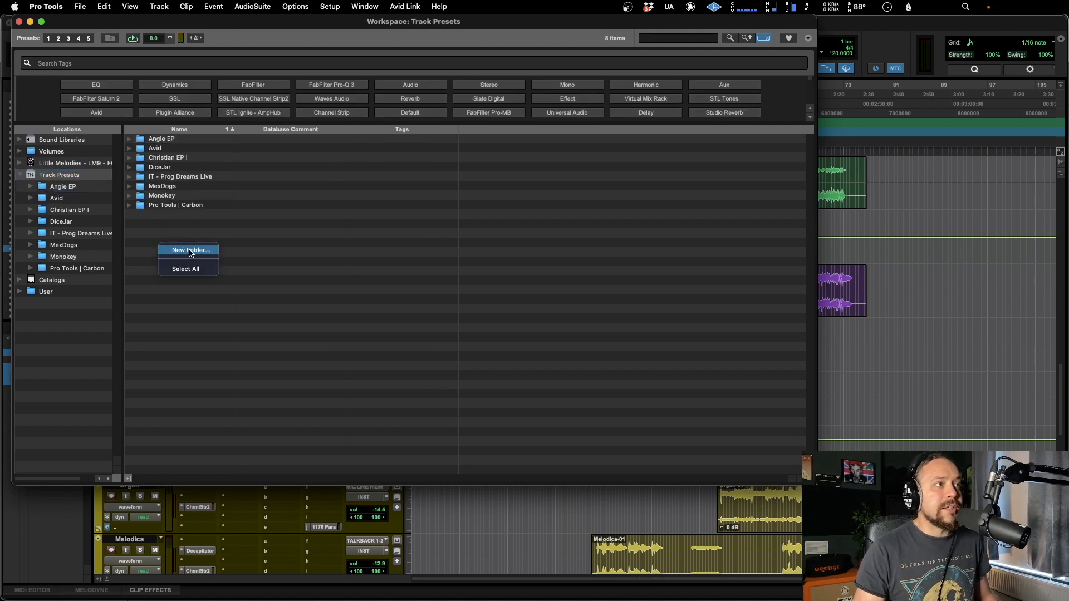
{"action": "left_click", "coordinate": [190, 250]}
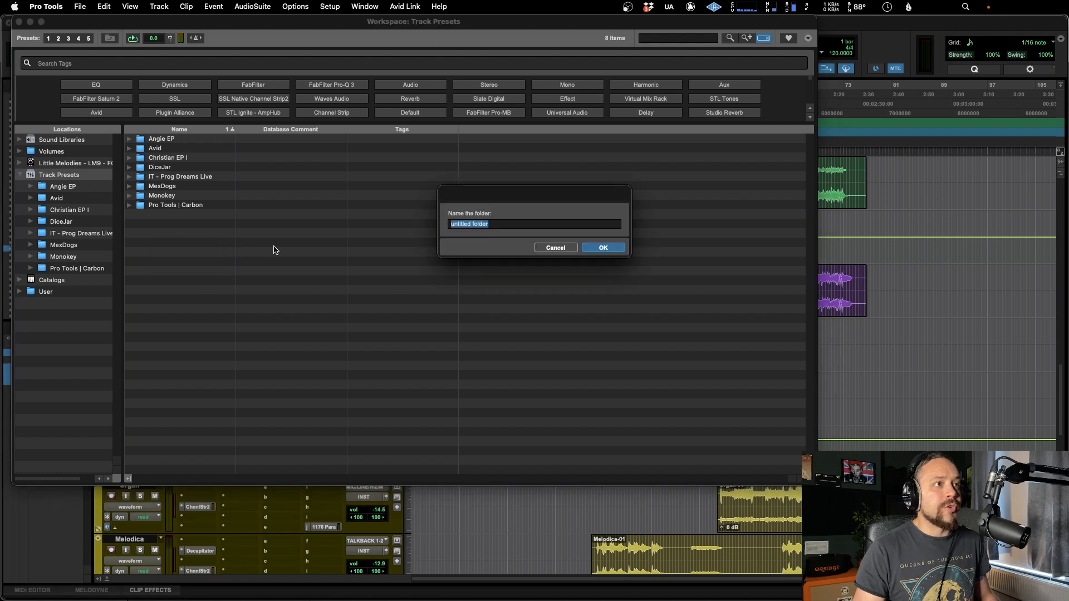
{"action": "left_click", "coordinate": [602, 247]}
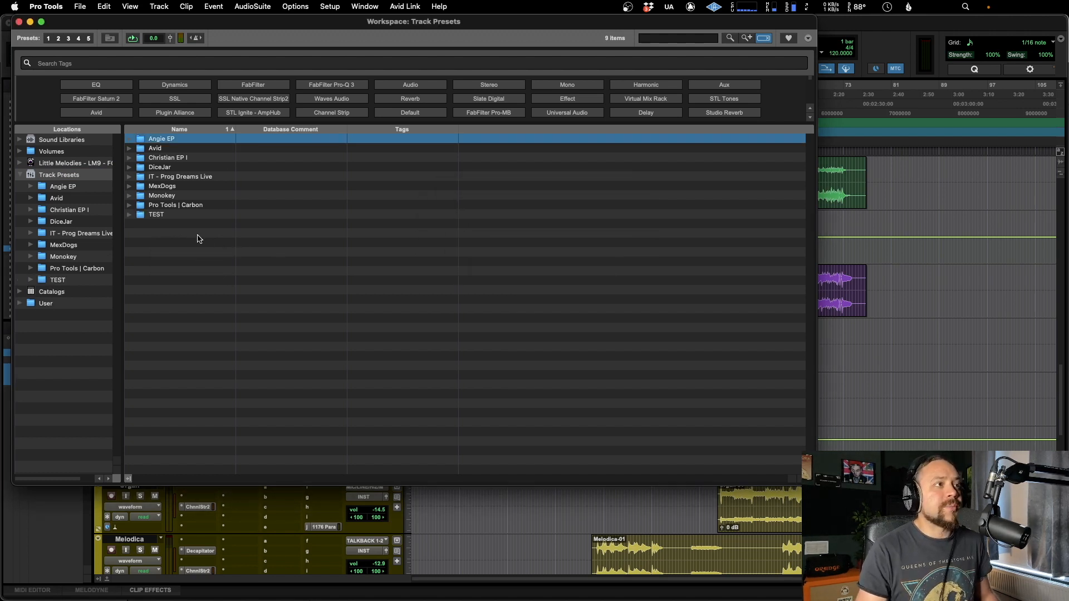
{"action": "left_click", "coordinate": [155, 214]}
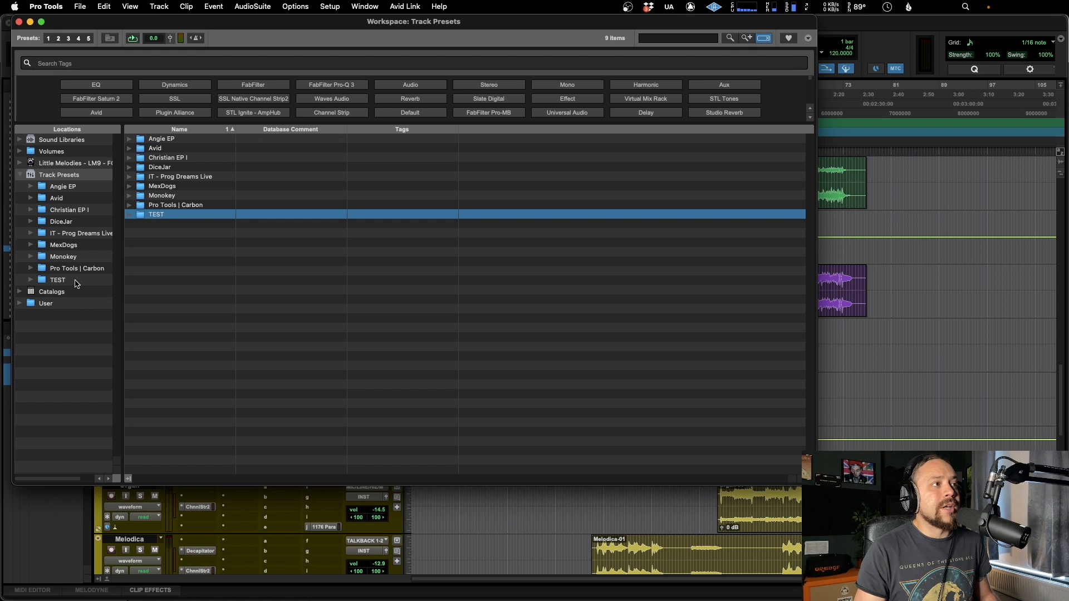
{"action": "mouse_move", "coordinate": [150, 151]}
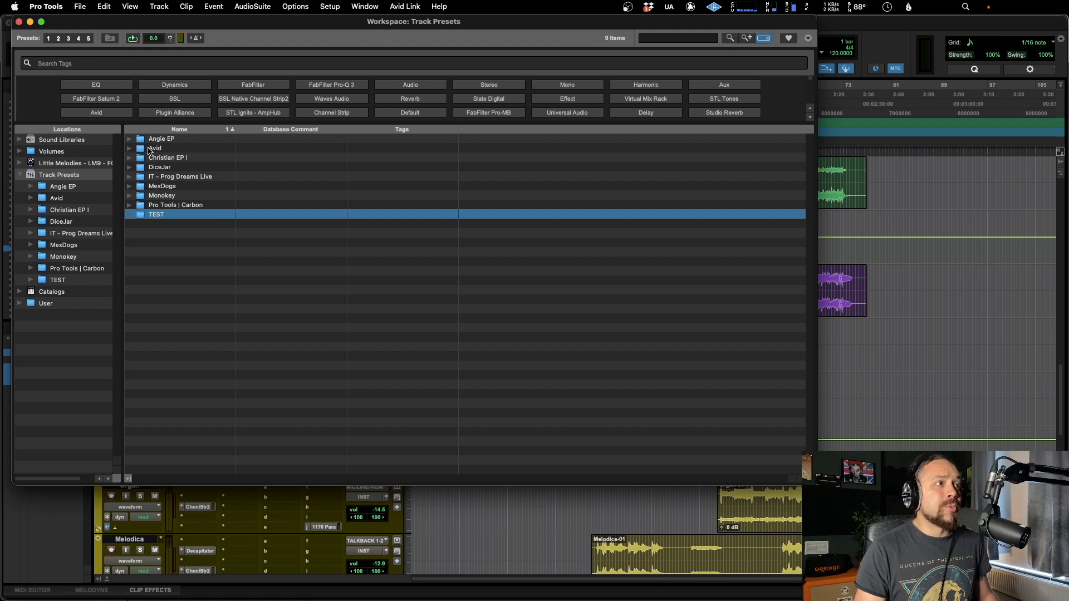
{"action": "left_click", "coordinate": [155, 148]}
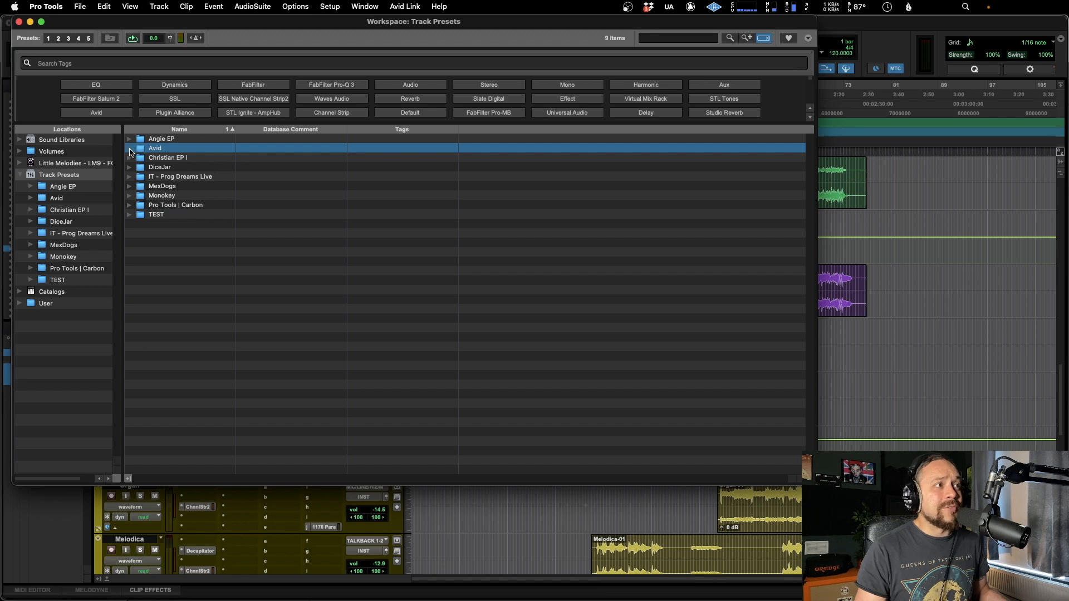
{"action": "left_click", "coordinate": [129, 148]}
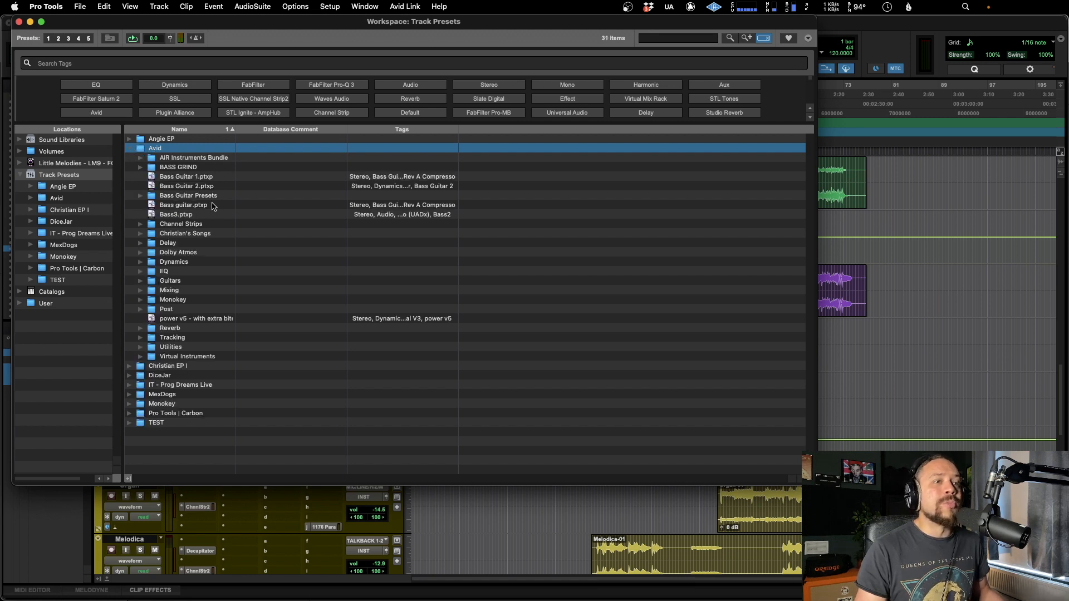
Move the Bass Guitar Presets folder from Avid into TEST, then collapse TEST.
{"action": "left_click", "coordinate": [188, 196]}
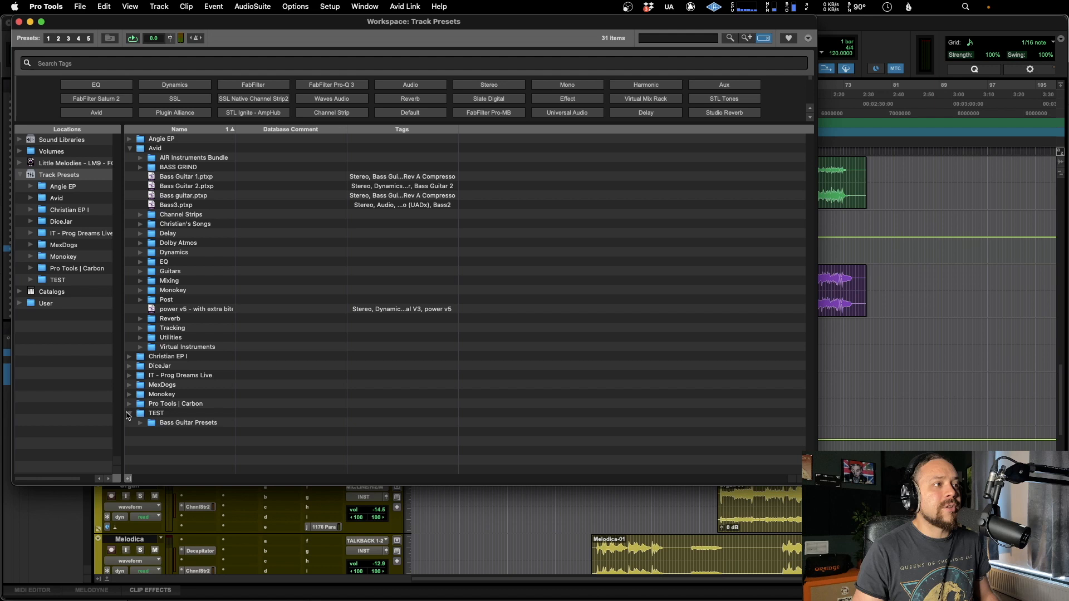
{"action": "left_click", "coordinate": [128, 413]}
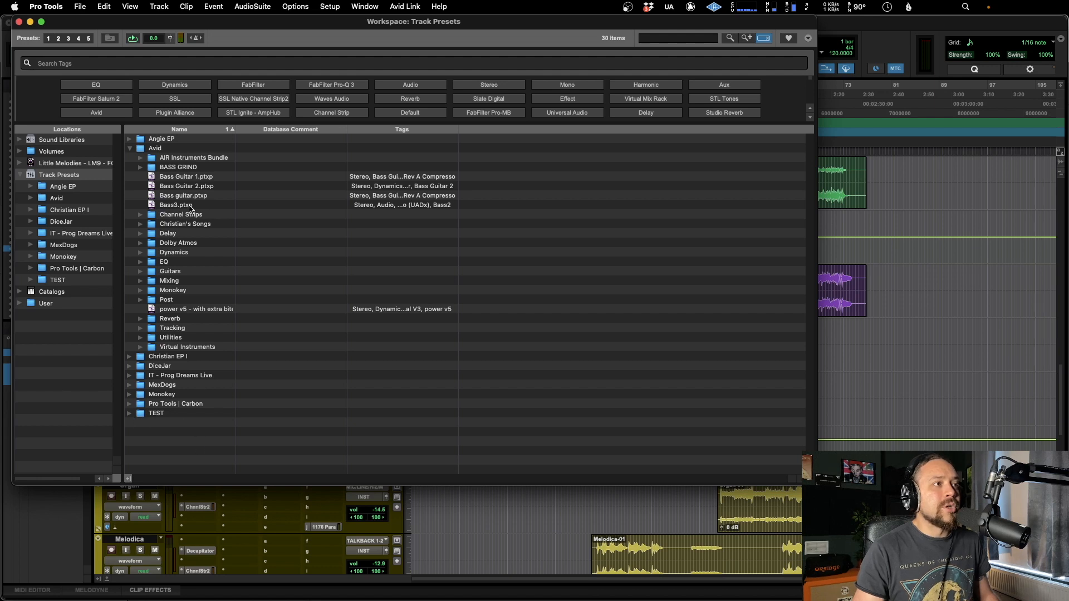
{"action": "left_click", "coordinate": [176, 205]}
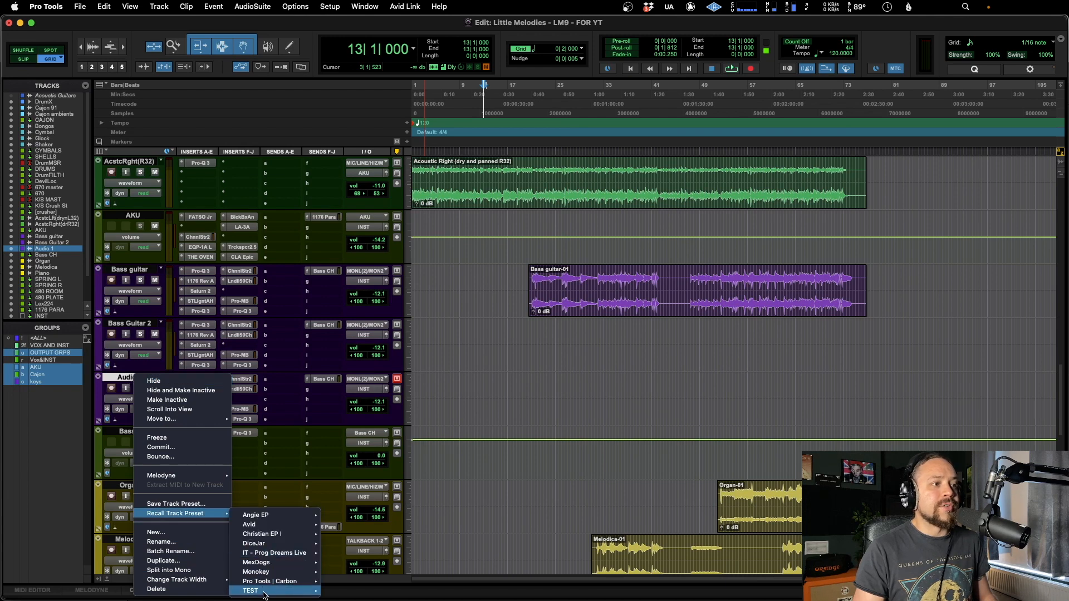
{"action": "mouse_move", "coordinate": [250, 590]}
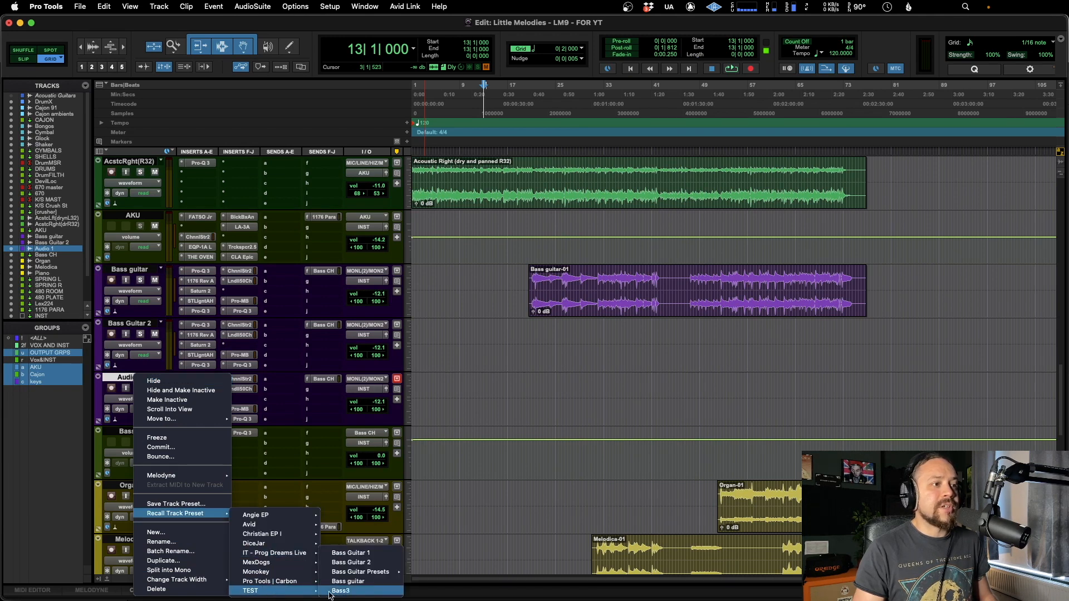
{"action": "mouse_move", "coordinate": [361, 571]}
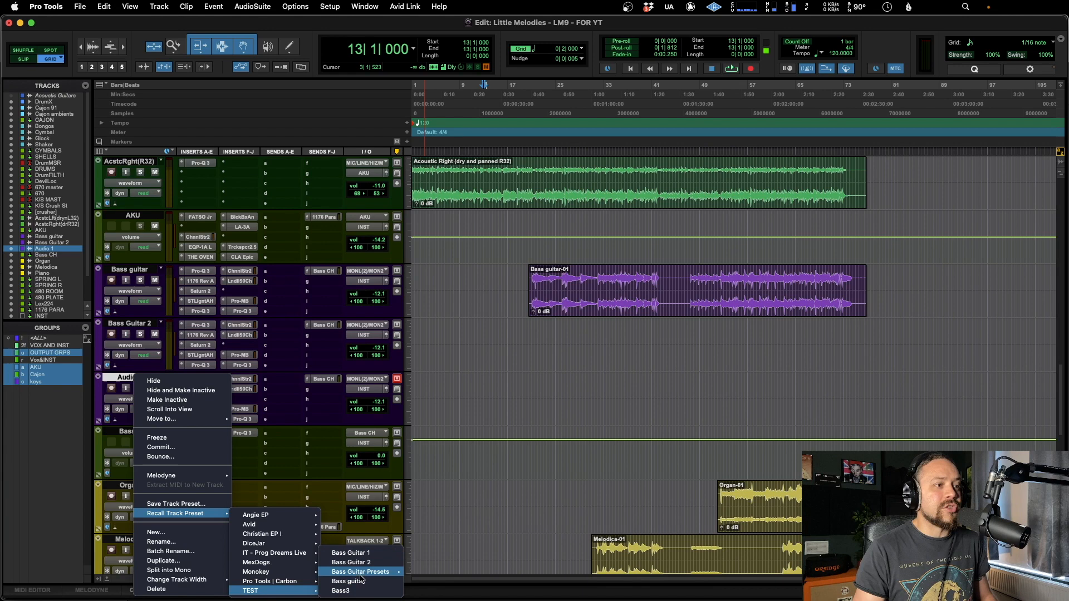
{"action": "mouse_move", "coordinate": [360, 571]}
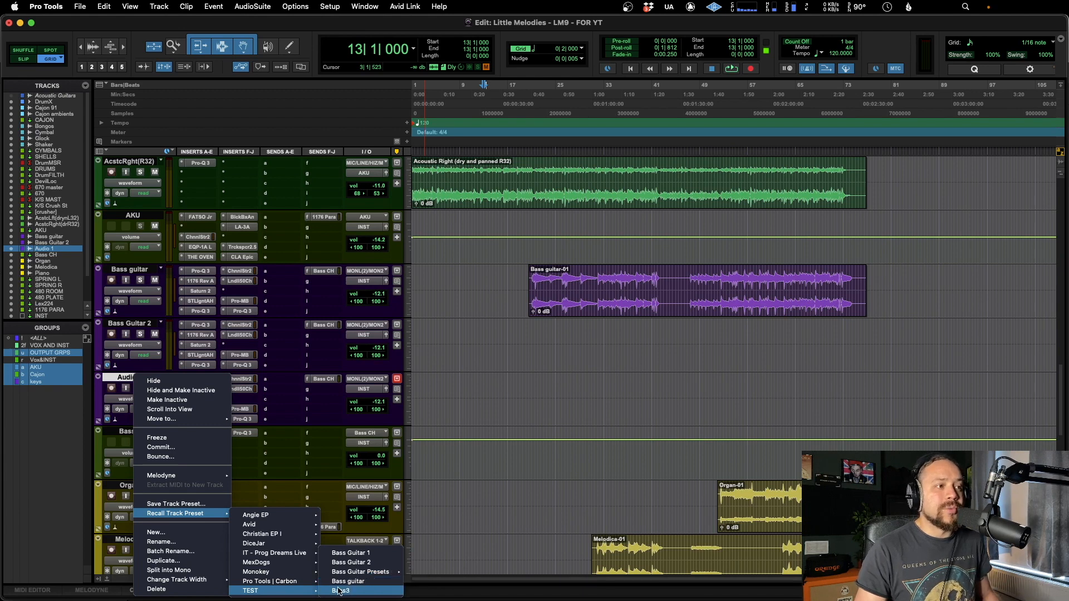
{"action": "mouse_move", "coordinate": [256, 562]}
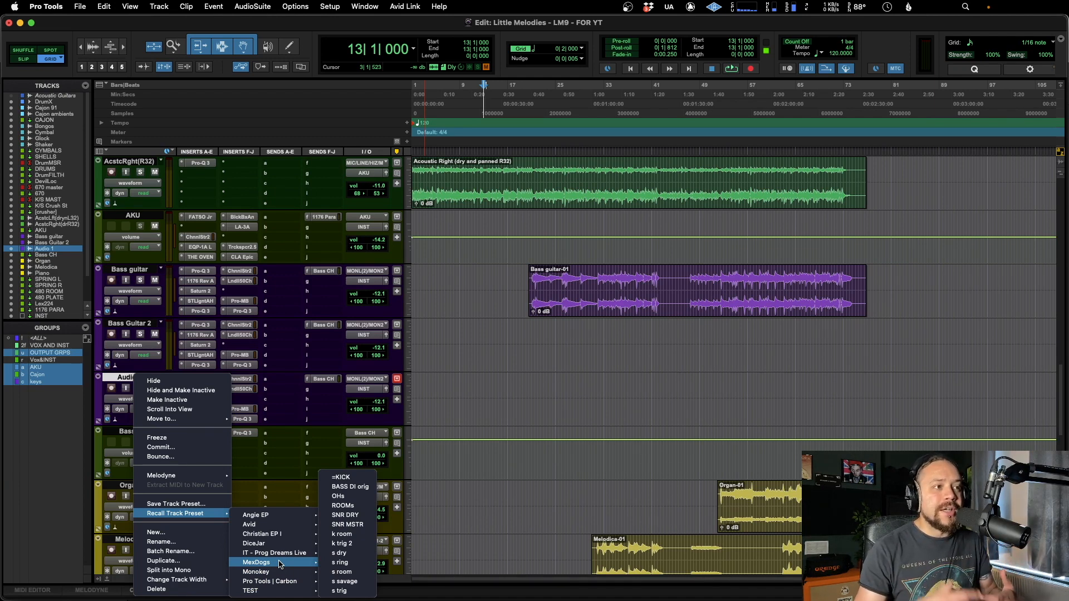
{"action": "mouse_move", "coordinate": [516, 519]}
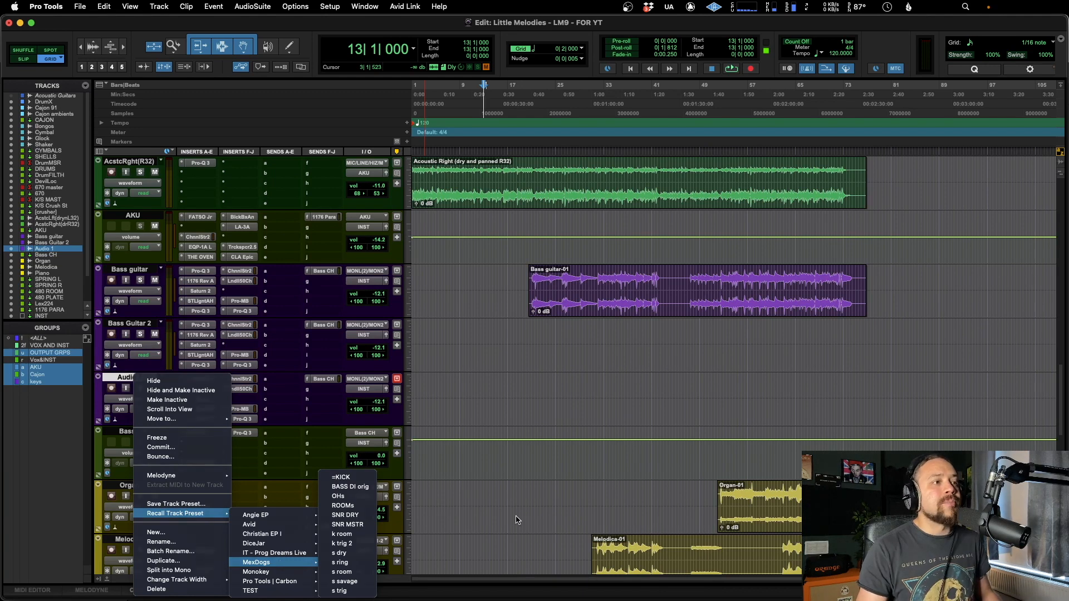